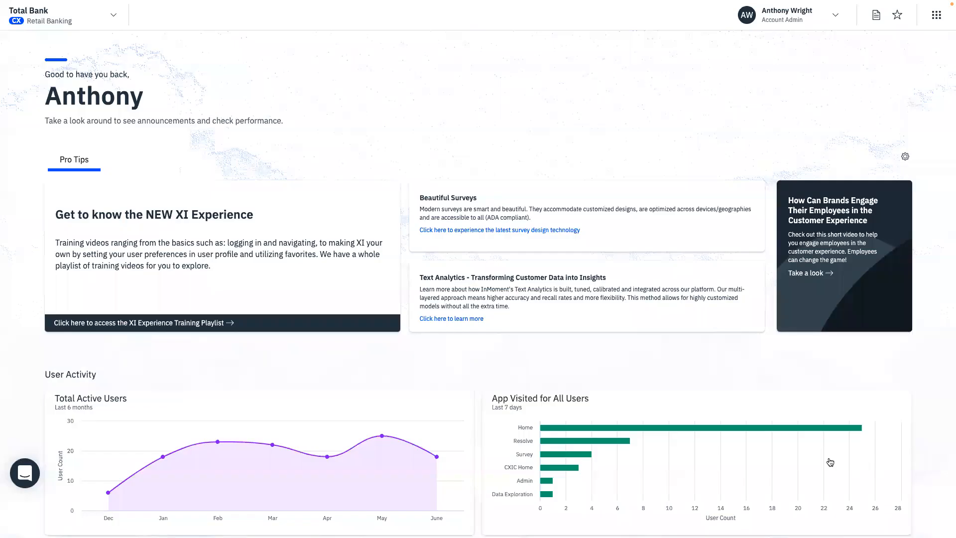
pyautogui.moveTo(937, 14)
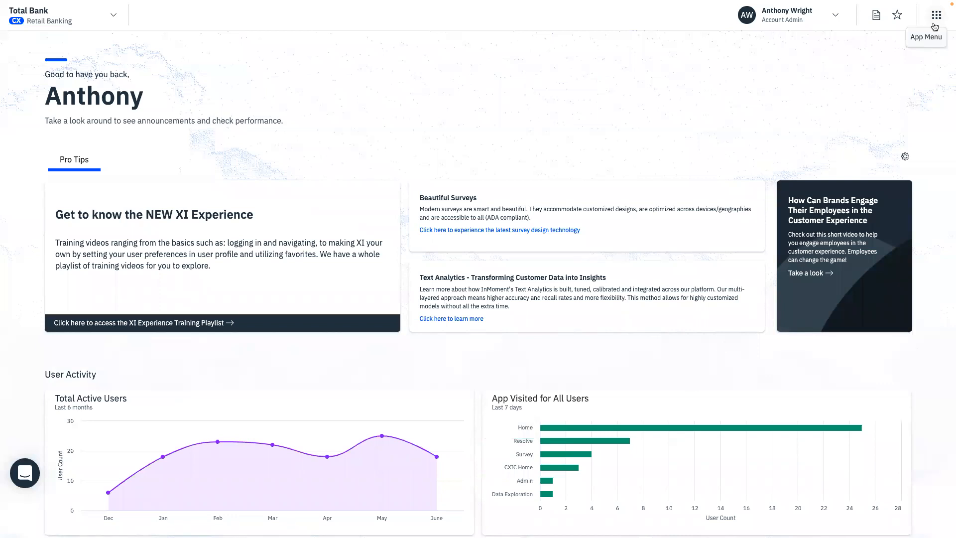
# - Launch Spotlight from the InMoment XI app menu
pyautogui.click(936, 15)
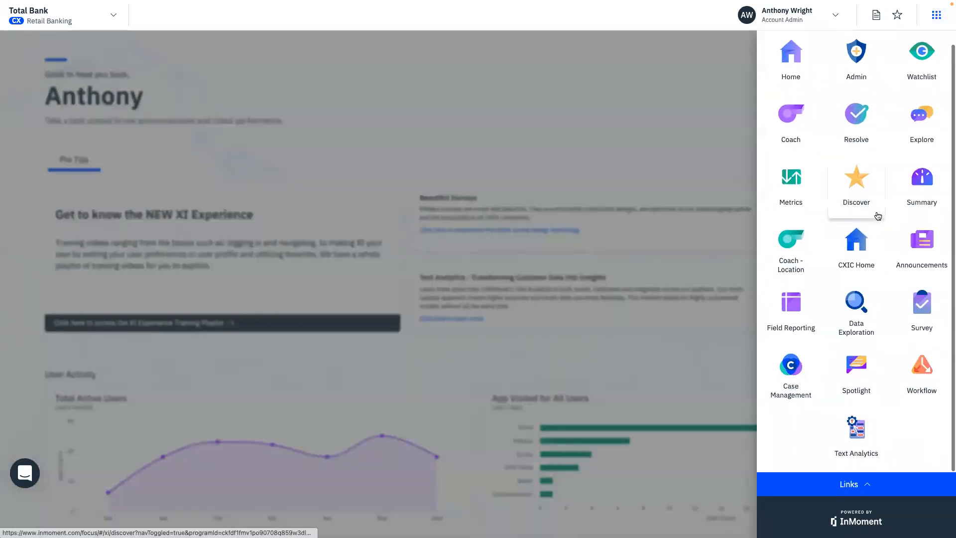
pyautogui.moveTo(856, 364)
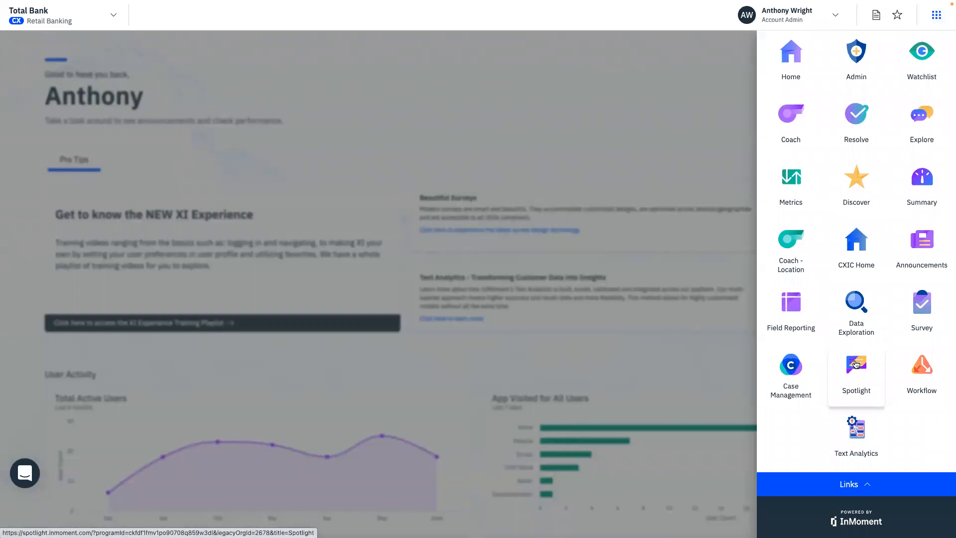
pyautogui.click(857, 364)
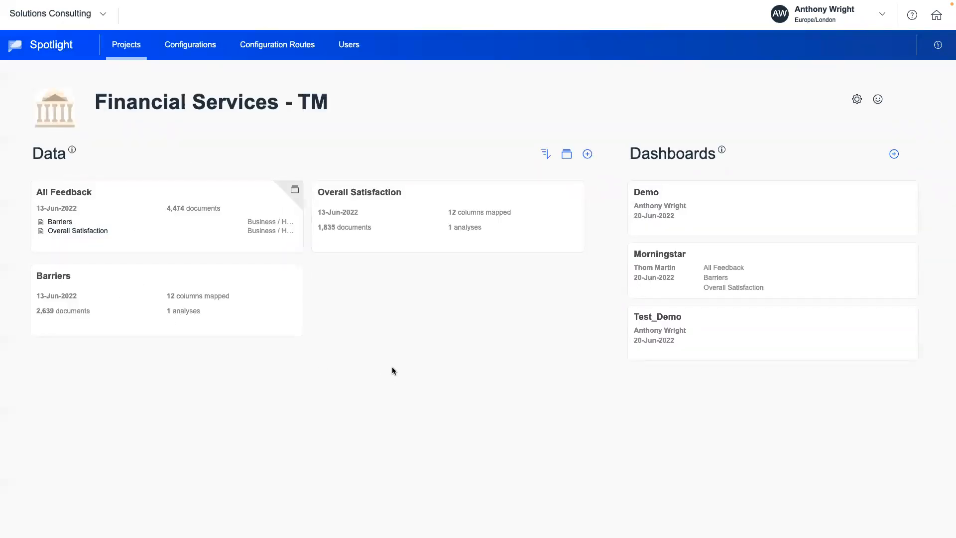
pyautogui.moveTo(372, 377)
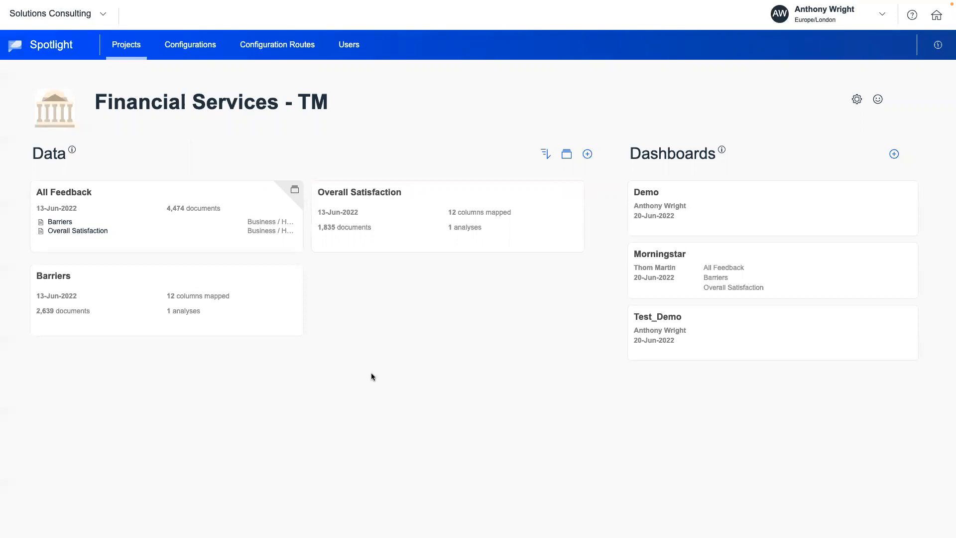
pyautogui.moveTo(587, 153)
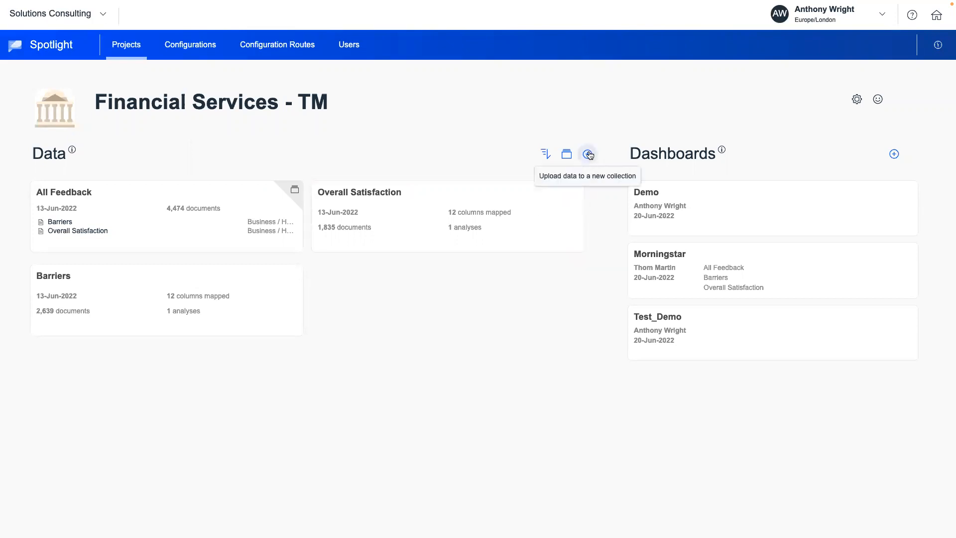
pyautogui.click(588, 153)
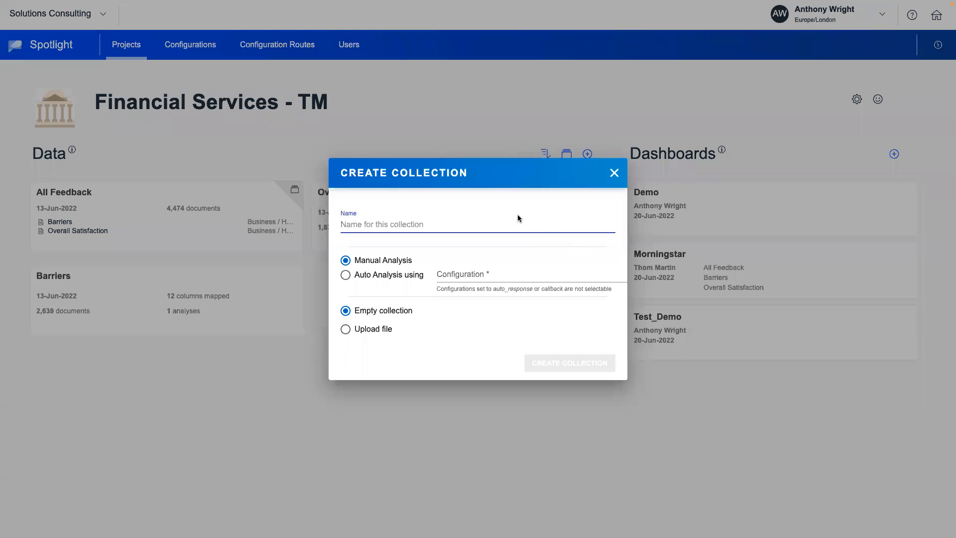
pyautogui.write('Test')
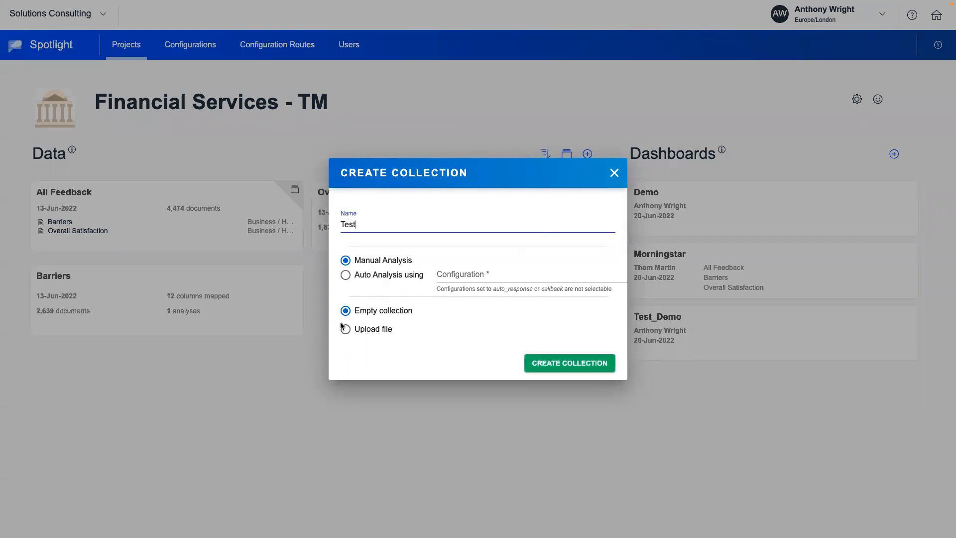
pyautogui.click(345, 328)
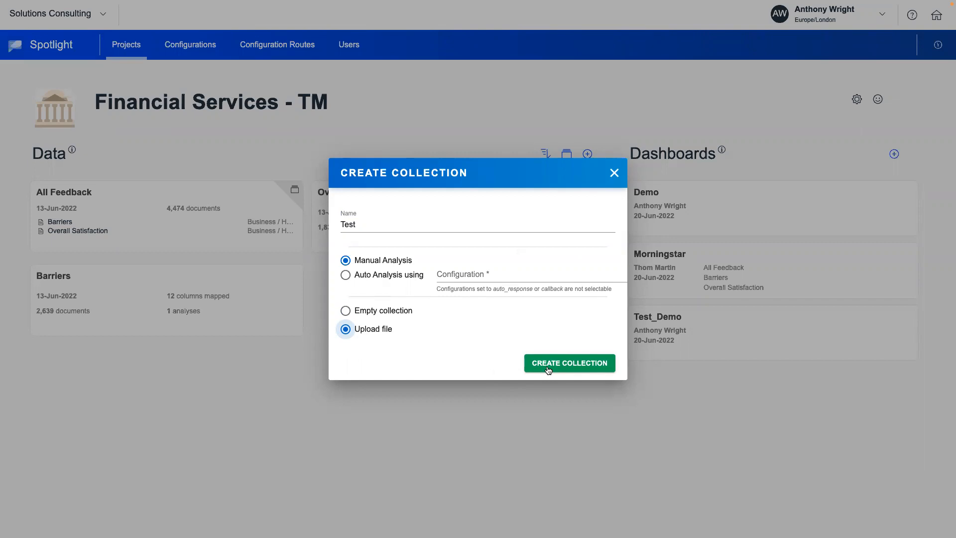
pyautogui.moveTo(614, 173)
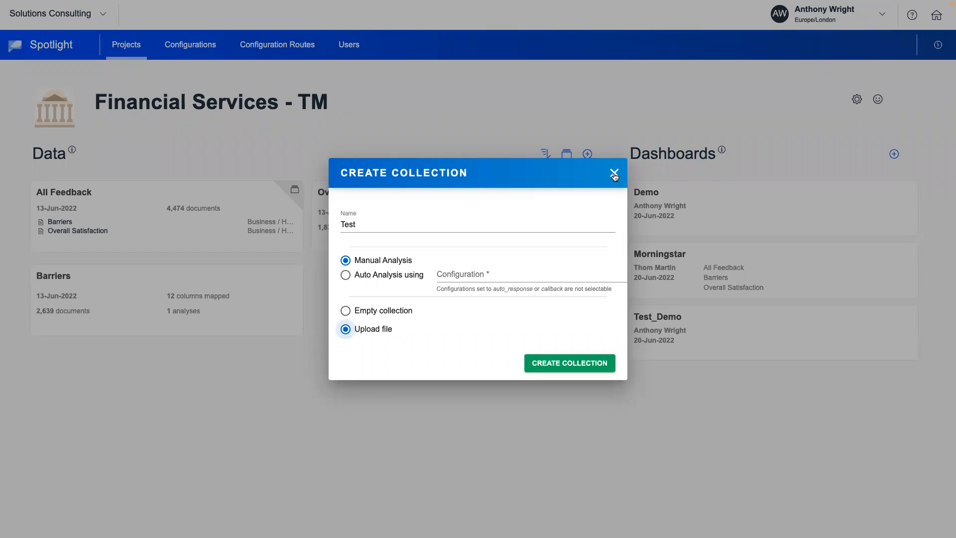
pyautogui.click(614, 174)
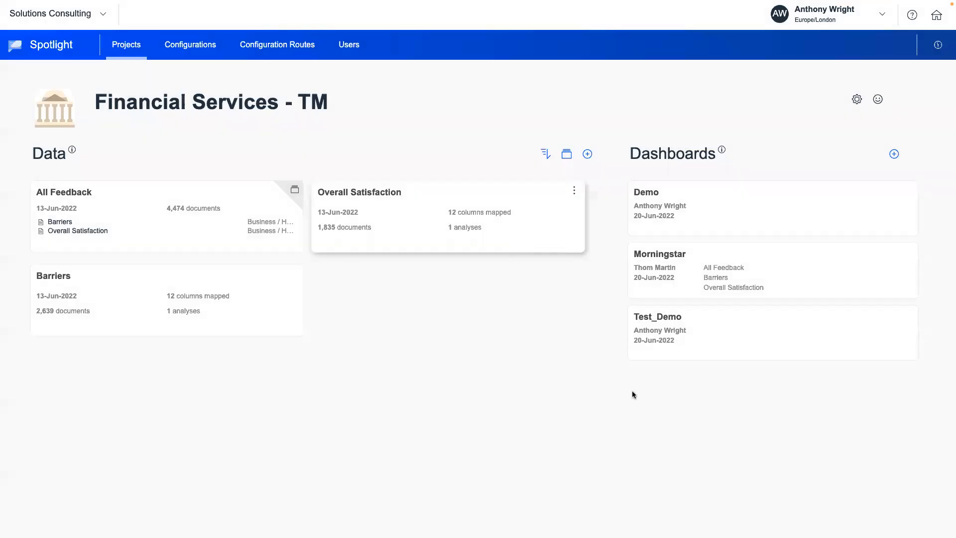
pyautogui.moveTo(894, 153)
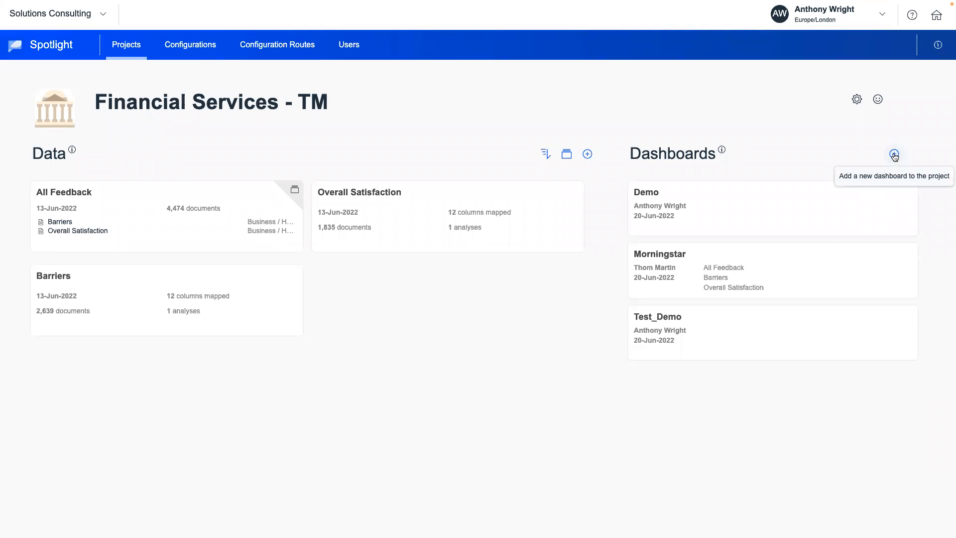
# - Create a dashboard named Demo_dash in the Financial Services - TM project
pyautogui.click(894, 153)
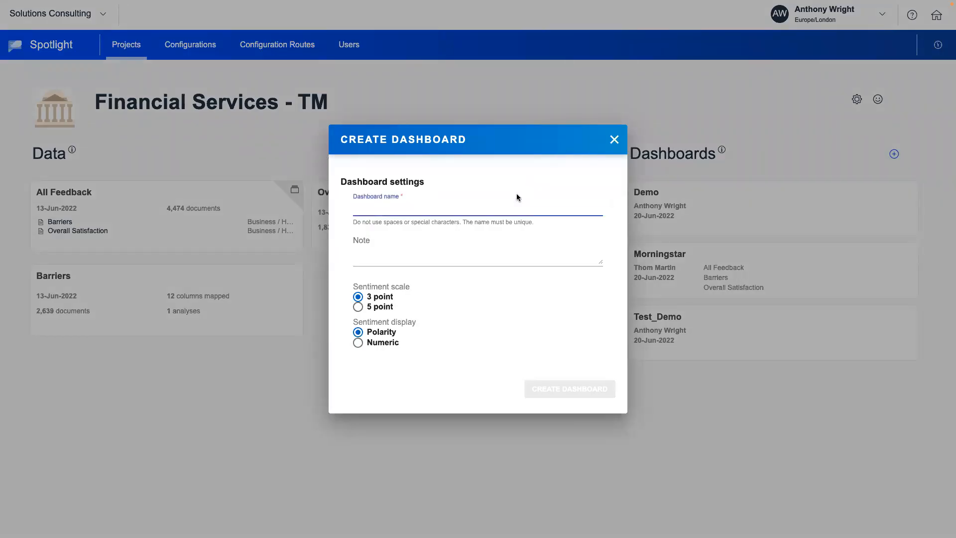
pyautogui.write('Demo_dash')
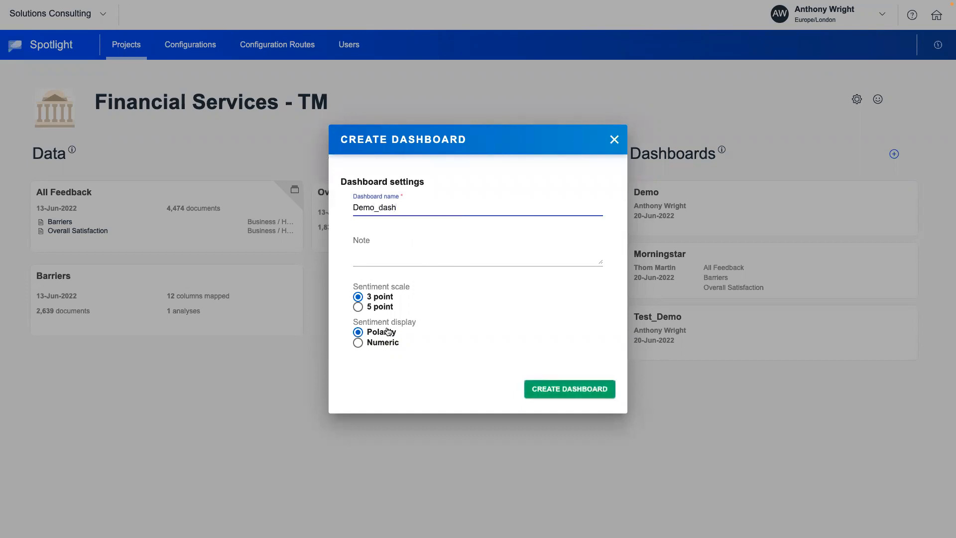
pyautogui.moveTo(559, 377)
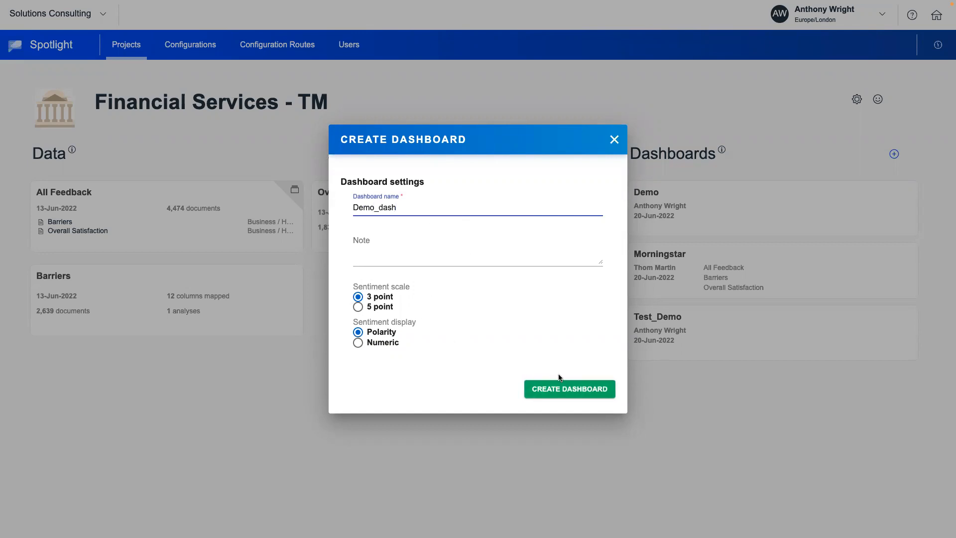
pyautogui.moveTo(563, 396)
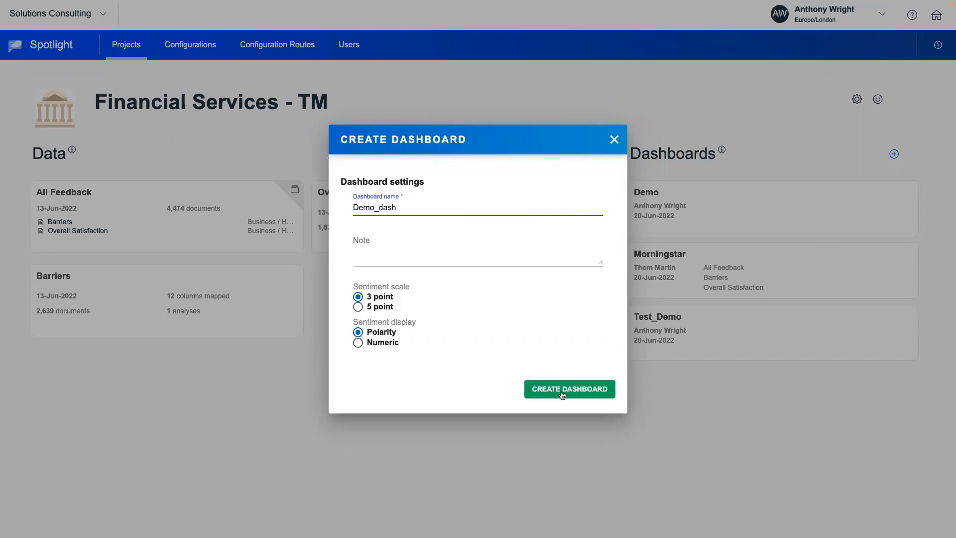
pyautogui.click(570, 389)
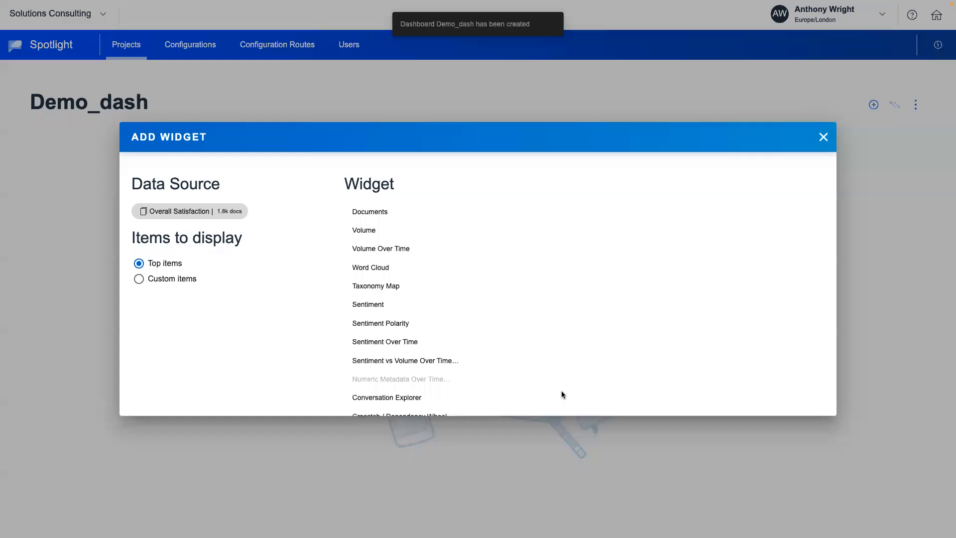
# - Add a Volume Over Time widget using Overall Satisfaction as the data source
pyautogui.click(189, 211)
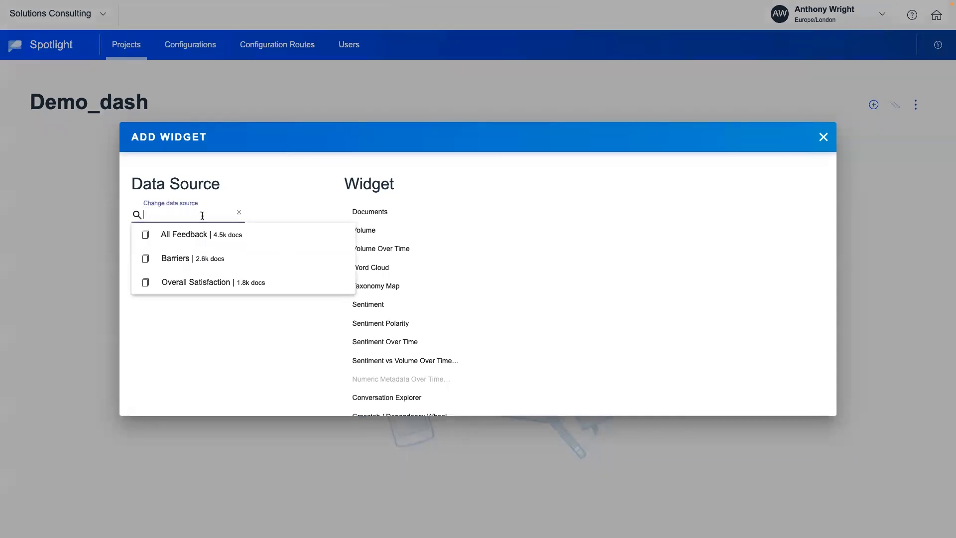
pyautogui.moveTo(245, 209)
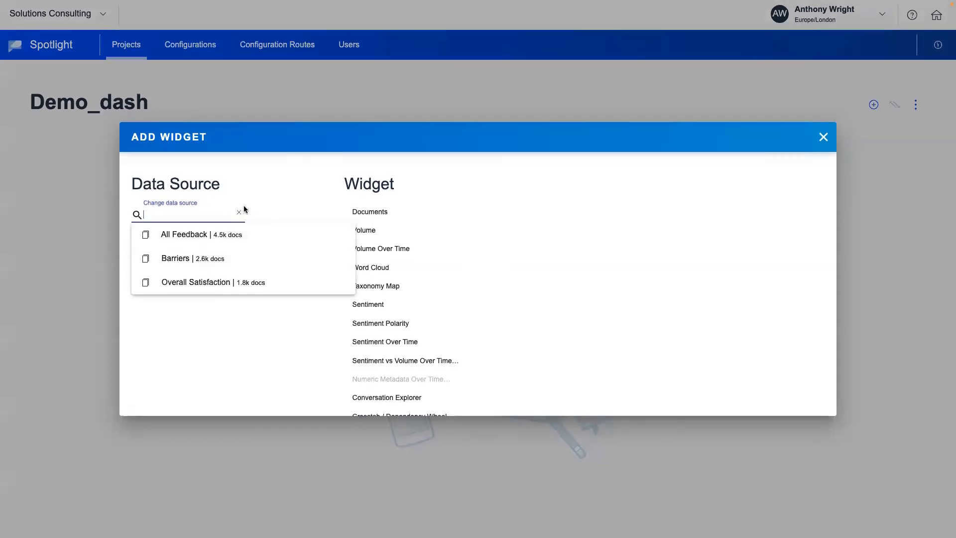
pyautogui.click(196, 282)
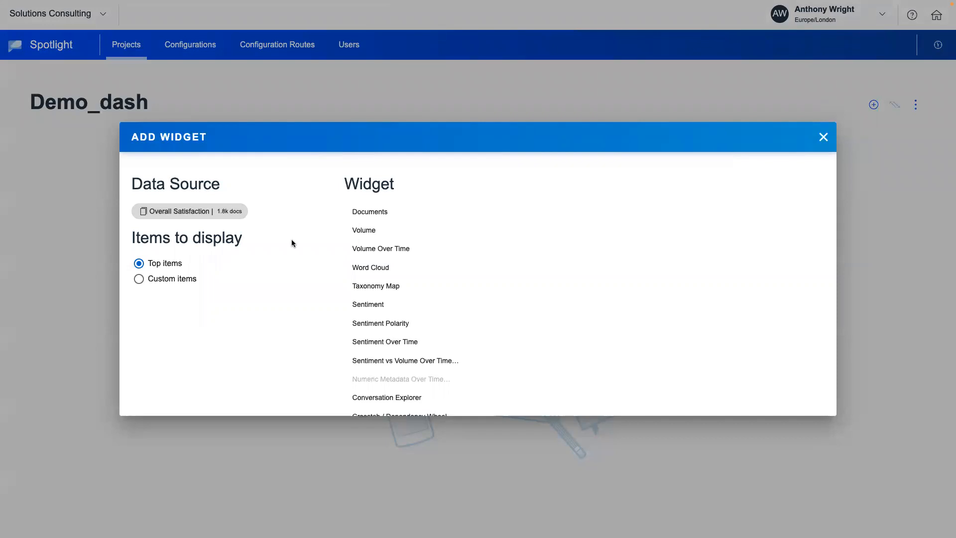
pyautogui.moveTo(474, 299)
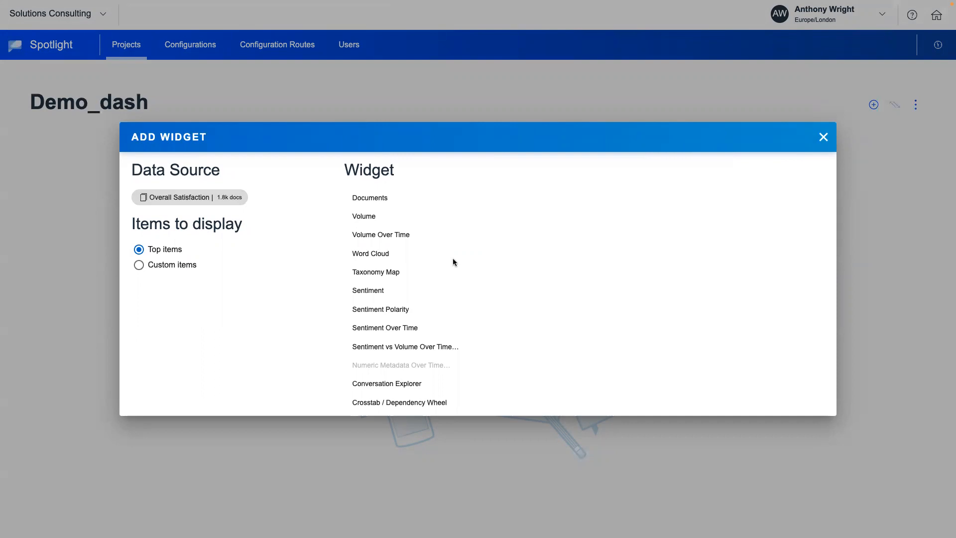
pyautogui.moveTo(387, 238)
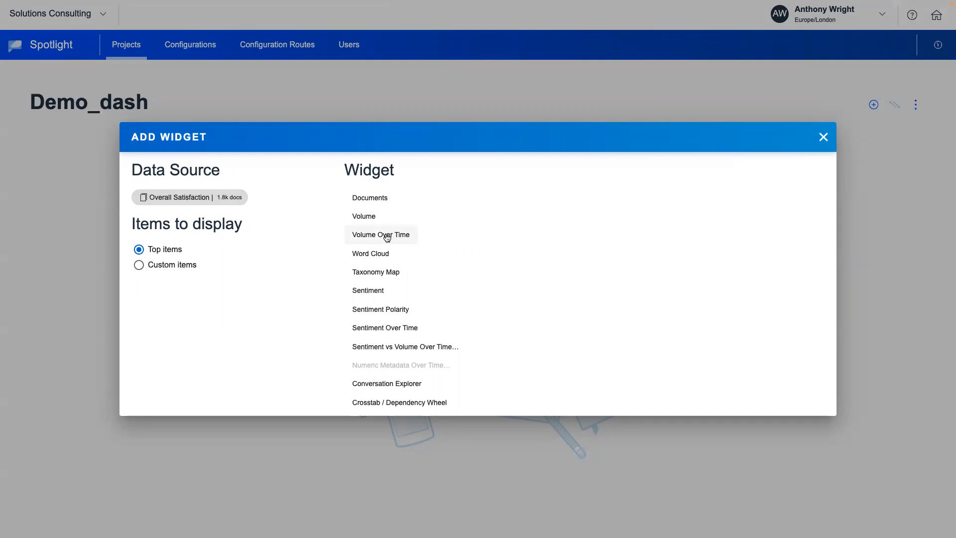
pyautogui.click(381, 235)
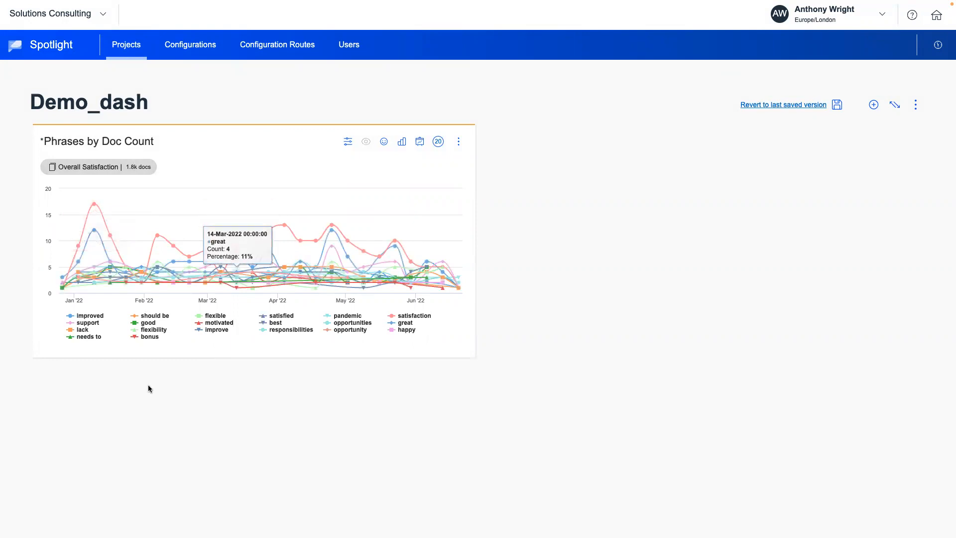
pyautogui.moveTo(252, 357)
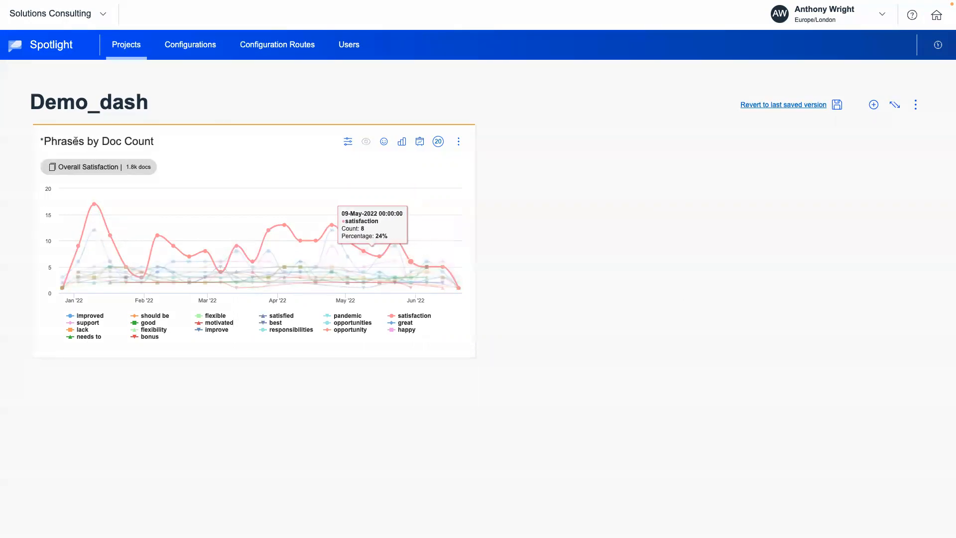
pyautogui.click(873, 105)
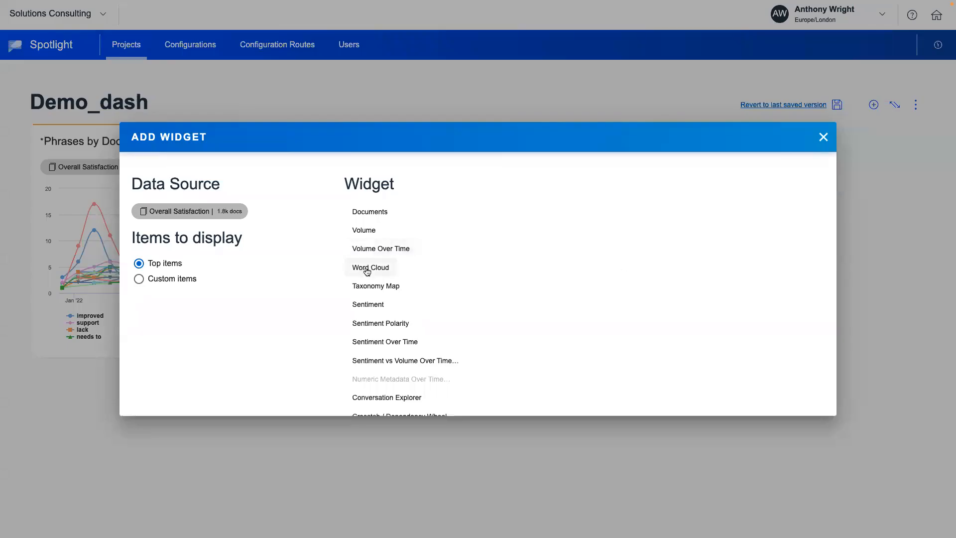
pyautogui.click(371, 267)
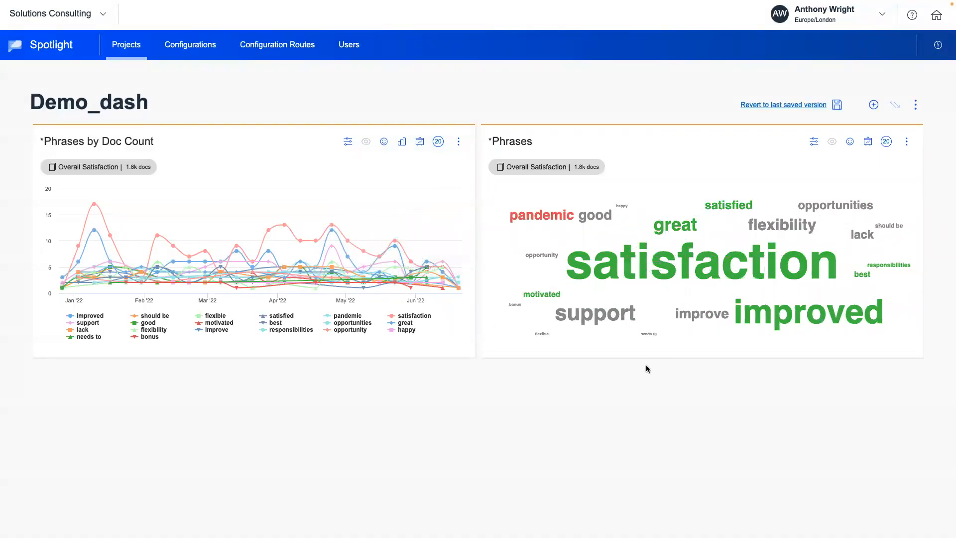
pyautogui.moveTo(873, 104)
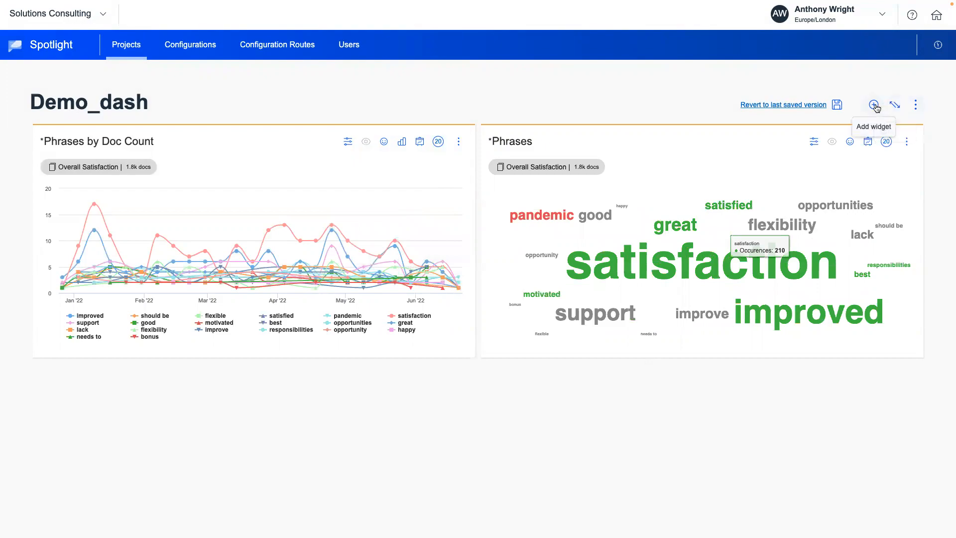
# - Add a Conversation Explorer widget below the two existing charts
pyautogui.click(874, 104)
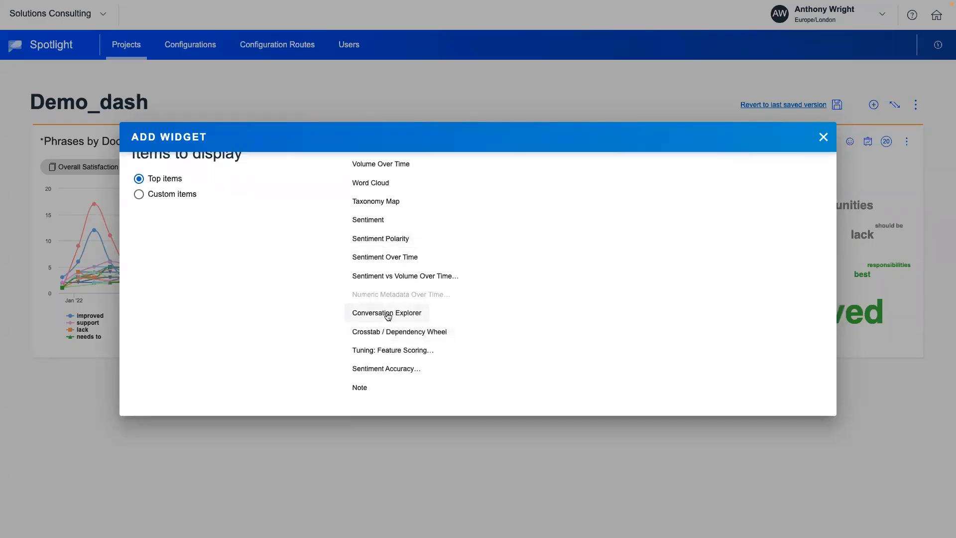
pyautogui.click(387, 313)
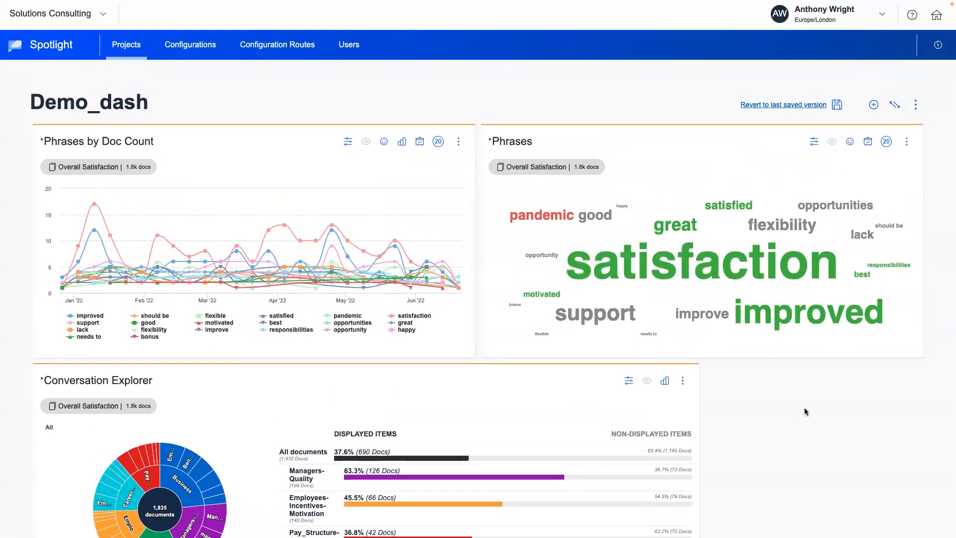
pyautogui.moveTo(446, 286)
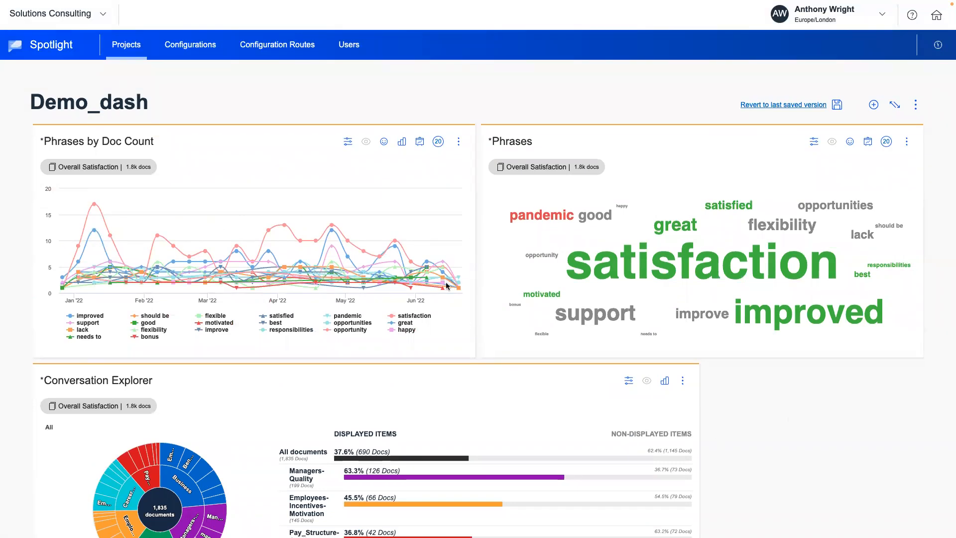
pyautogui.moveTo(530, 169)
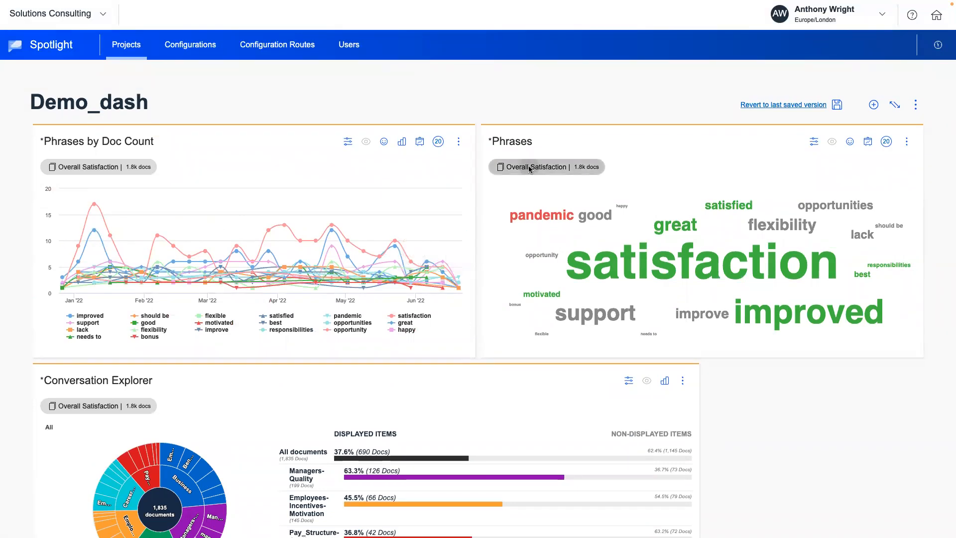
# - Apply and clone the Phrases word cloud's document filters
pyautogui.click(547, 166)
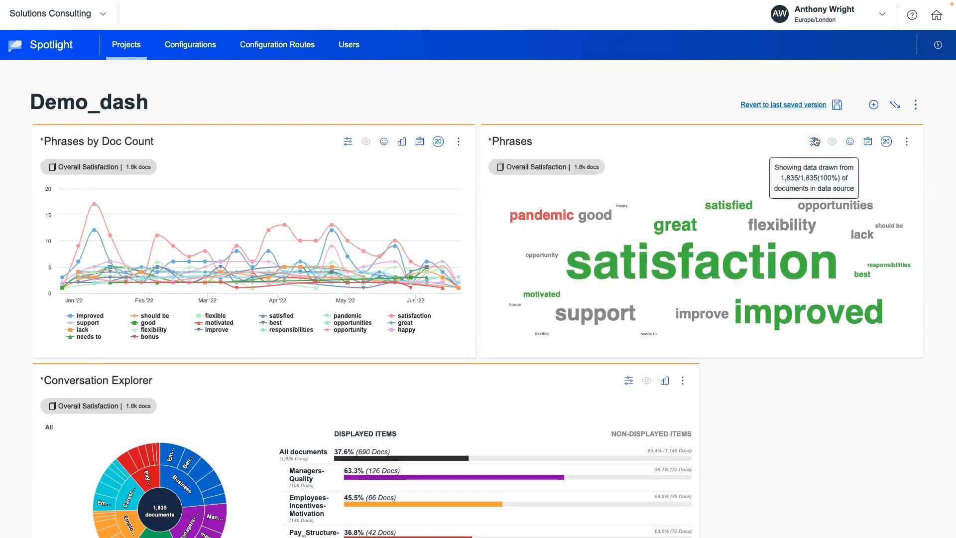
pyautogui.click(814, 142)
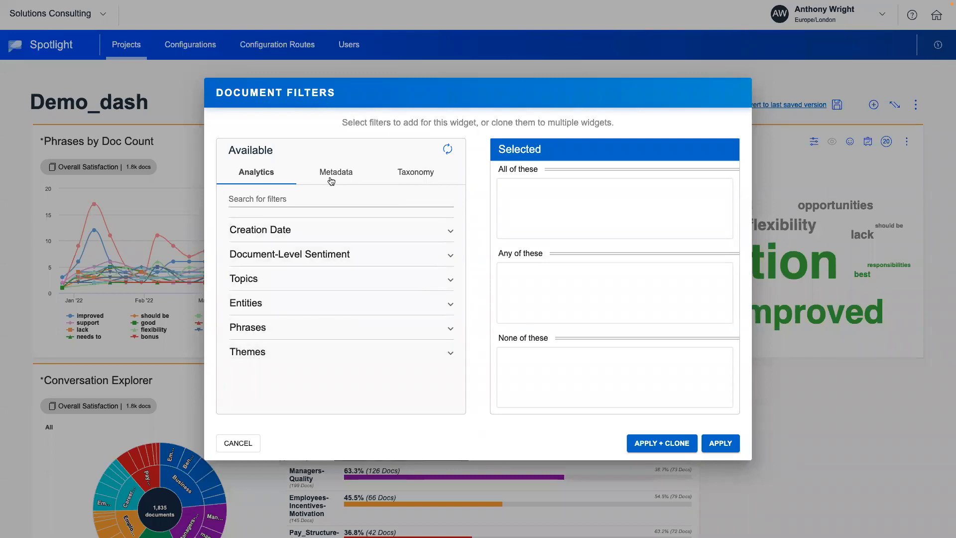
pyautogui.moveTo(289, 192)
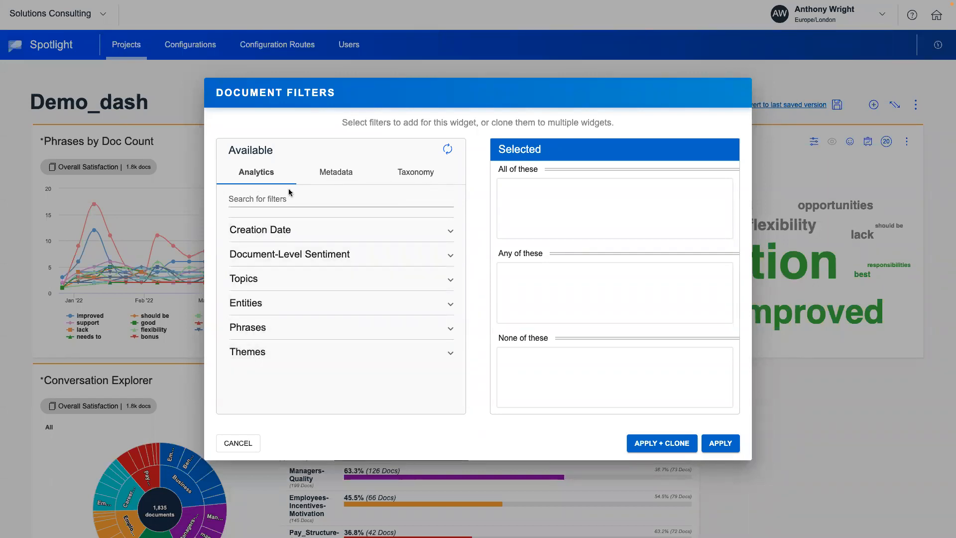
pyautogui.moveTo(354, 275)
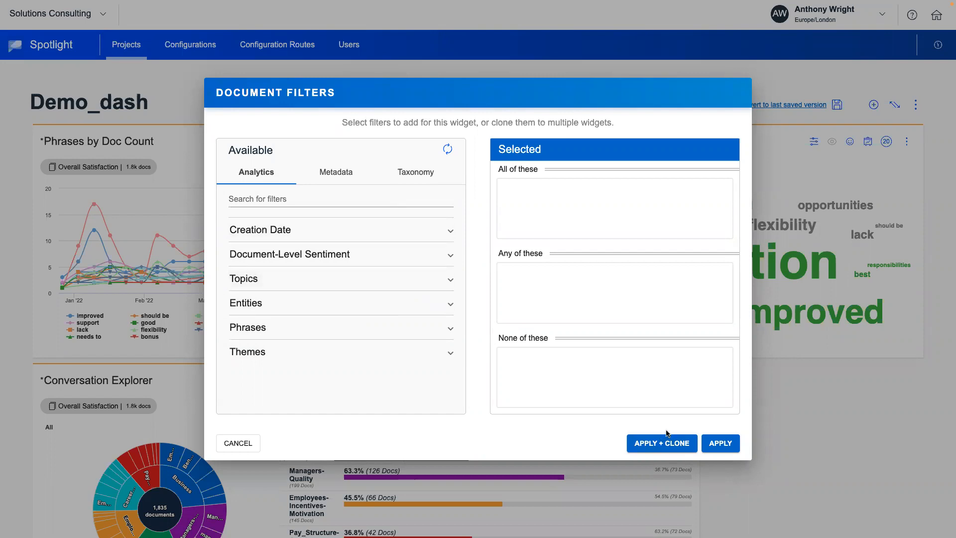
pyautogui.moveTo(811, 221)
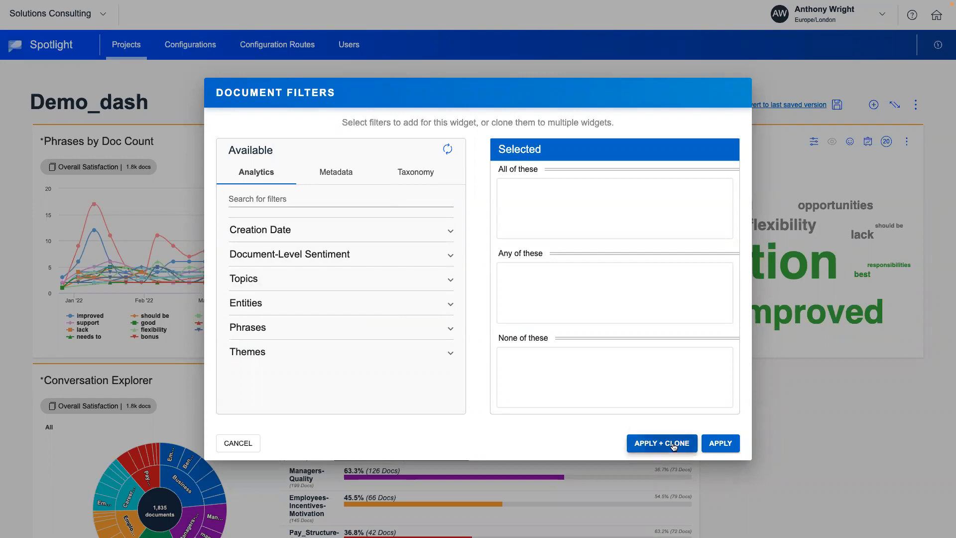
pyautogui.click(662, 443)
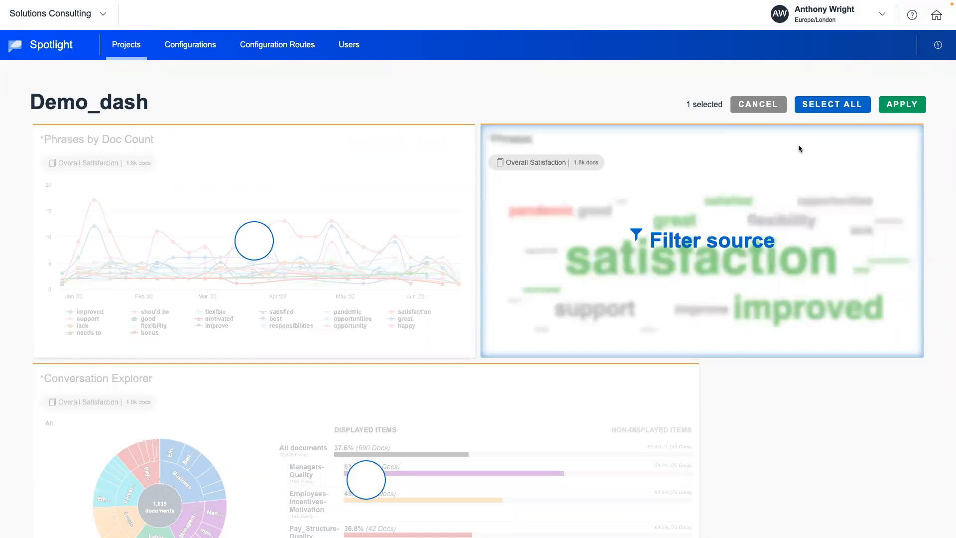
pyautogui.moveTo(799, 177)
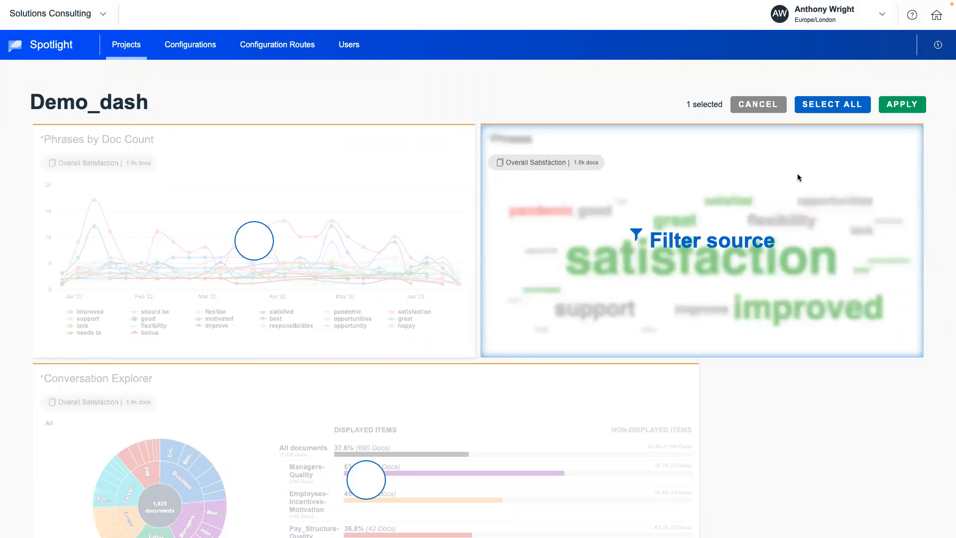
pyautogui.moveTo(735, 143)
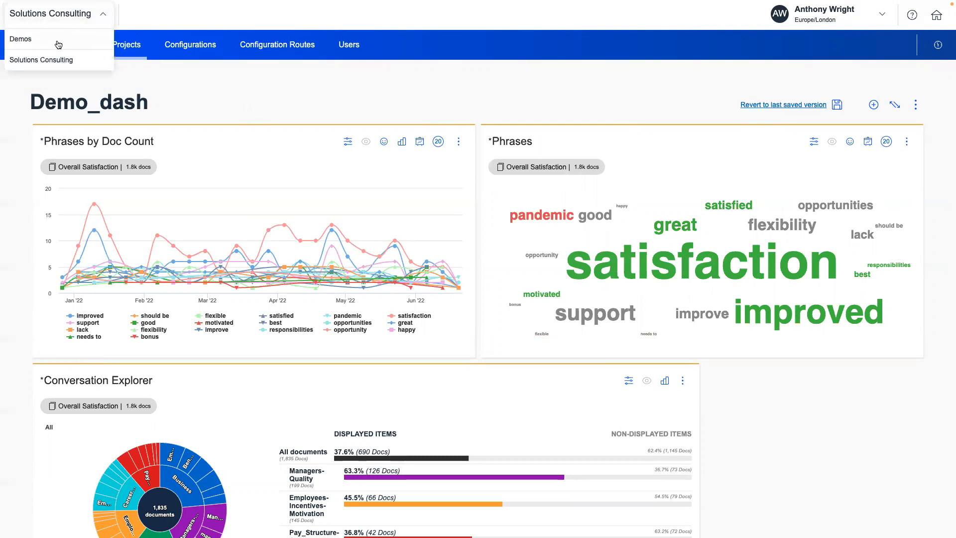
# - Switch to the Demos workspace and open the Hospitality project
pyautogui.click(21, 39)
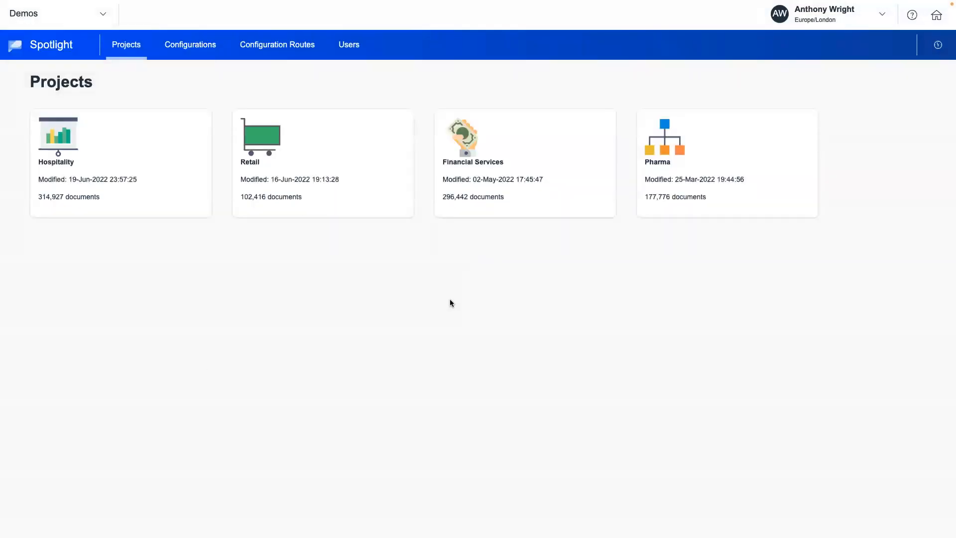
pyautogui.moveTo(115, 180)
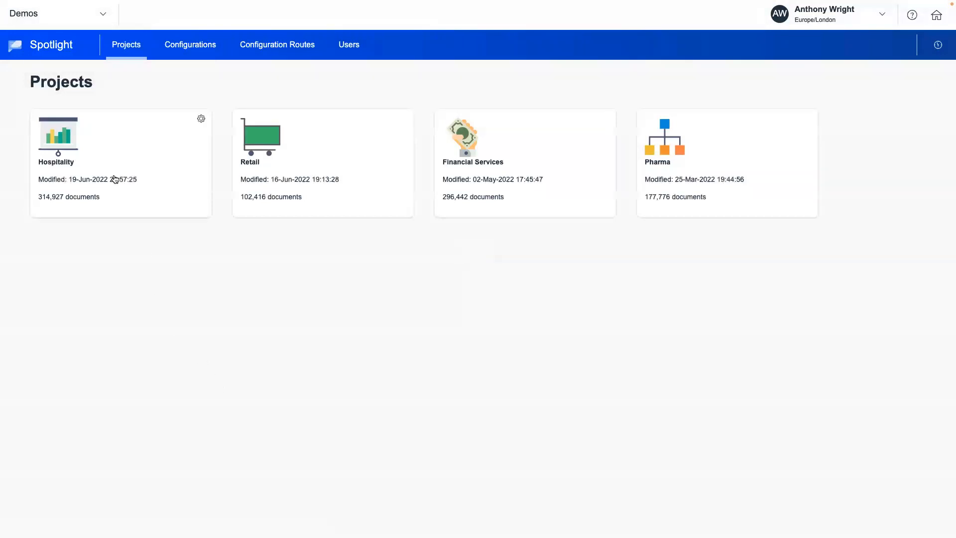
pyautogui.click(59, 140)
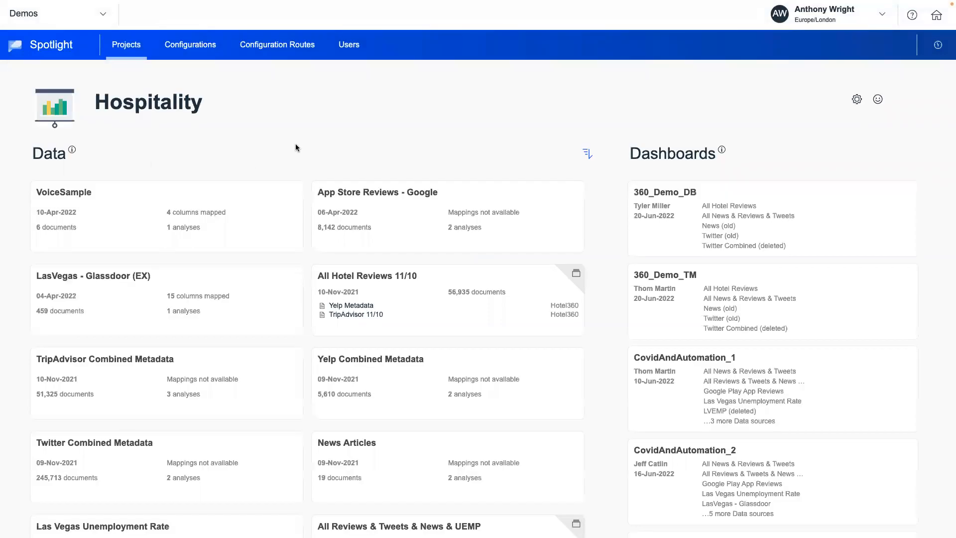
pyautogui.moveTo(235, 180)
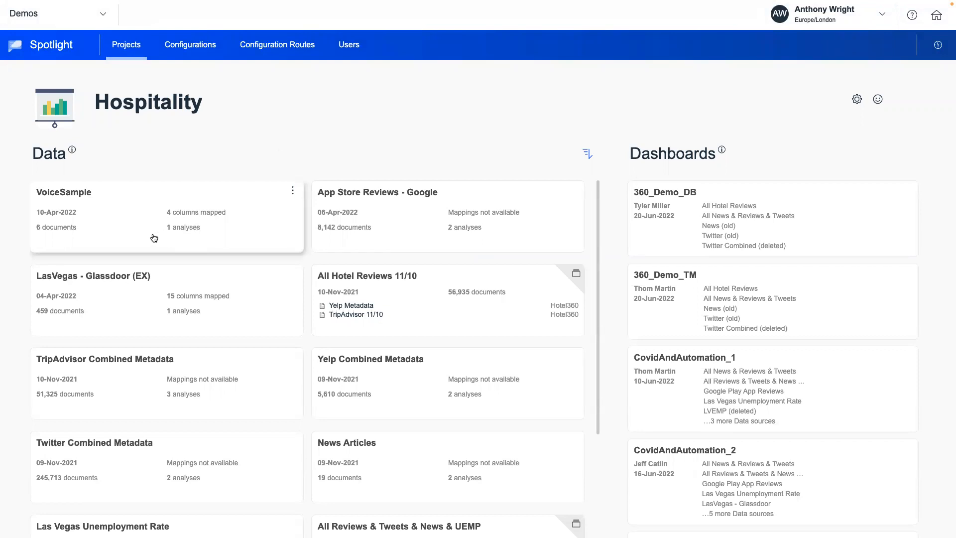
# - Browse the Hospitality data cards and open the 360_Demo_TM dashboard
pyautogui.scroll(-3)
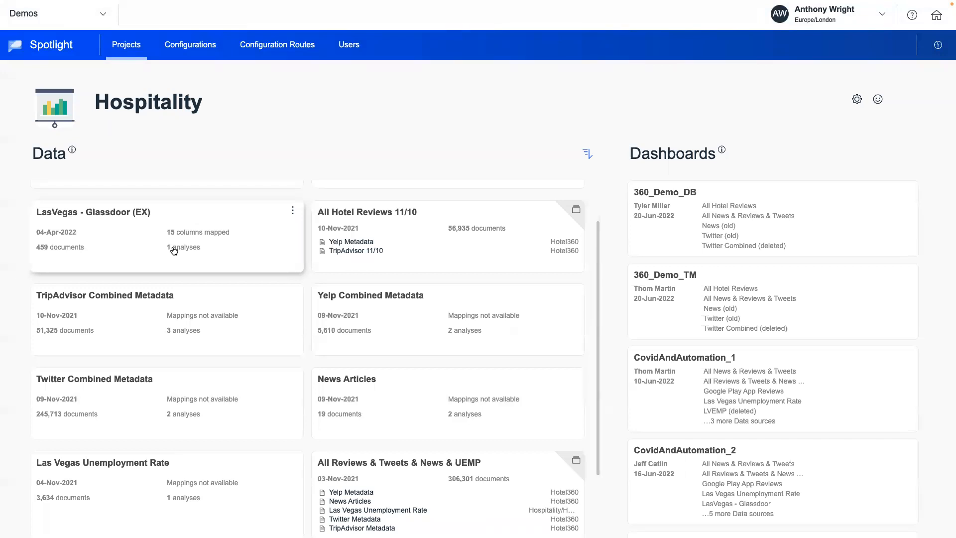
pyautogui.moveTo(385, 237)
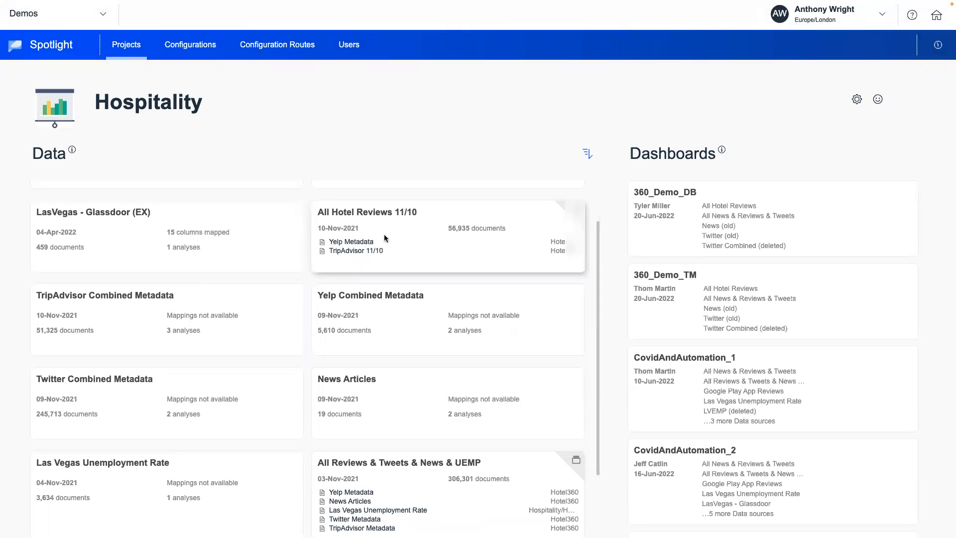
pyautogui.moveTo(339, 386)
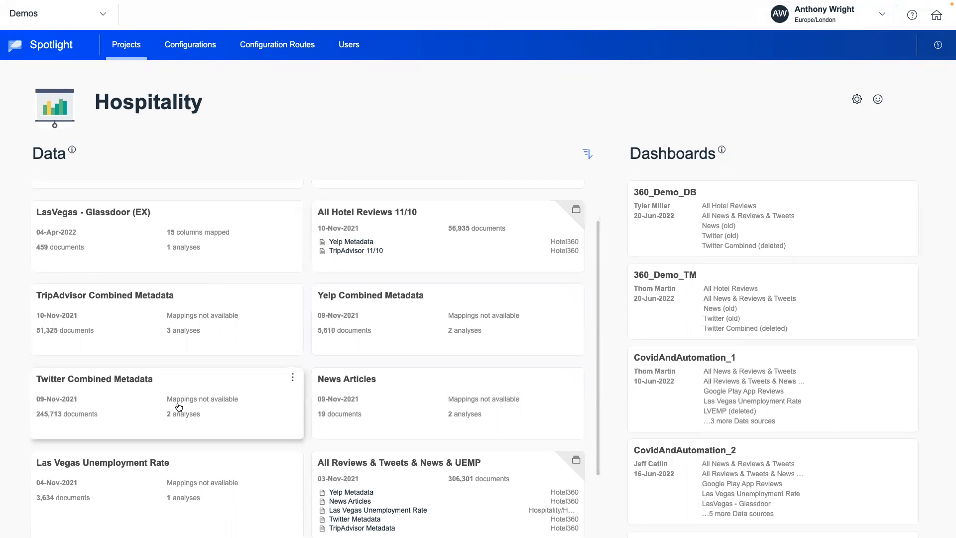
pyautogui.scroll(-3)
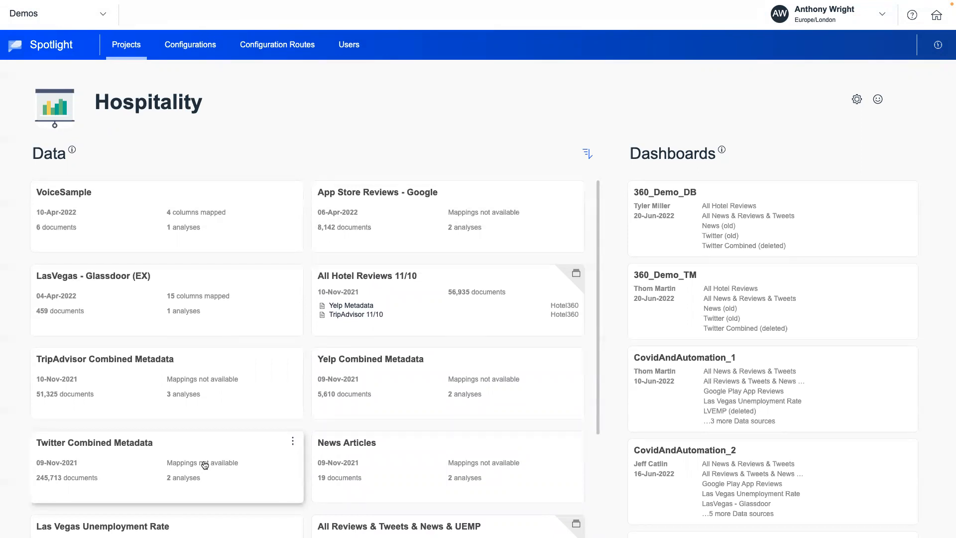
pyautogui.moveTo(724, 297)
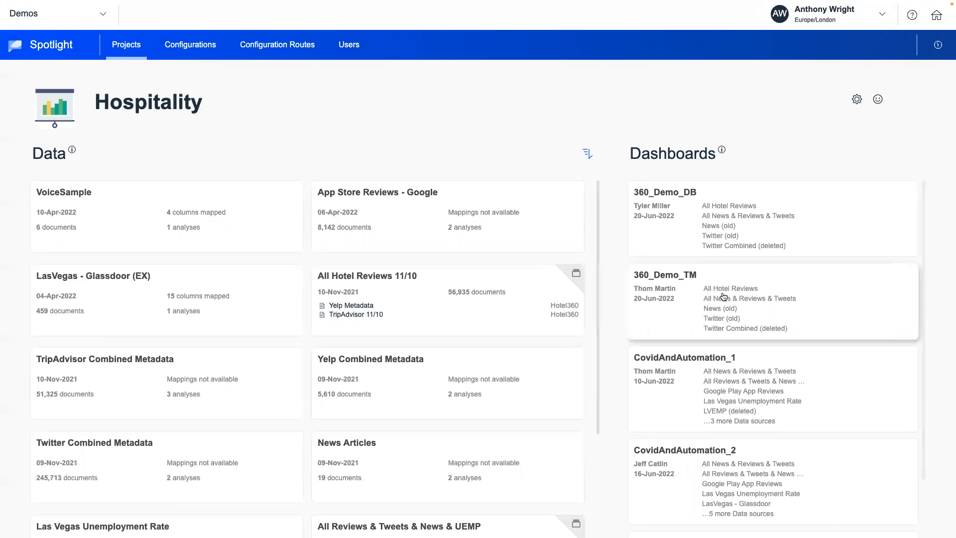
pyautogui.moveTo(752, 307)
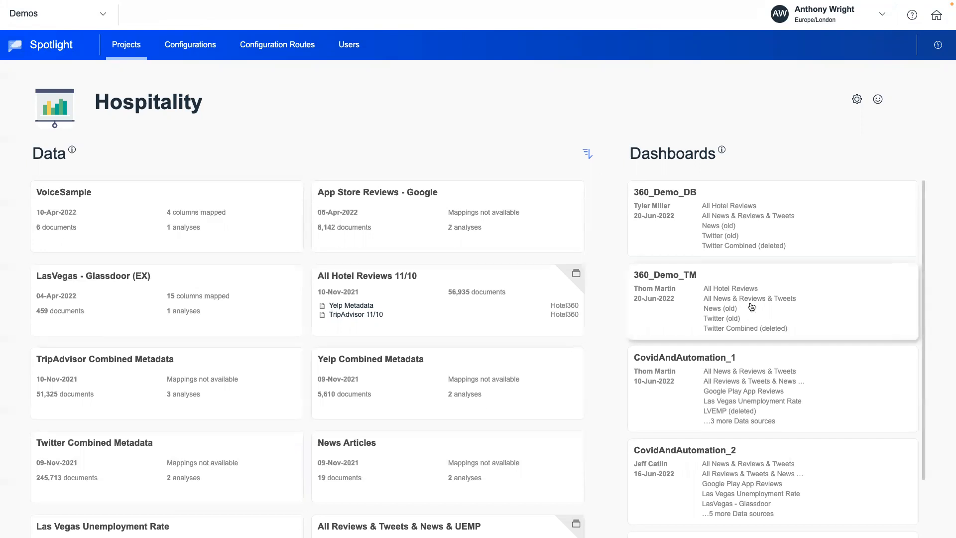
pyautogui.click(752, 306)
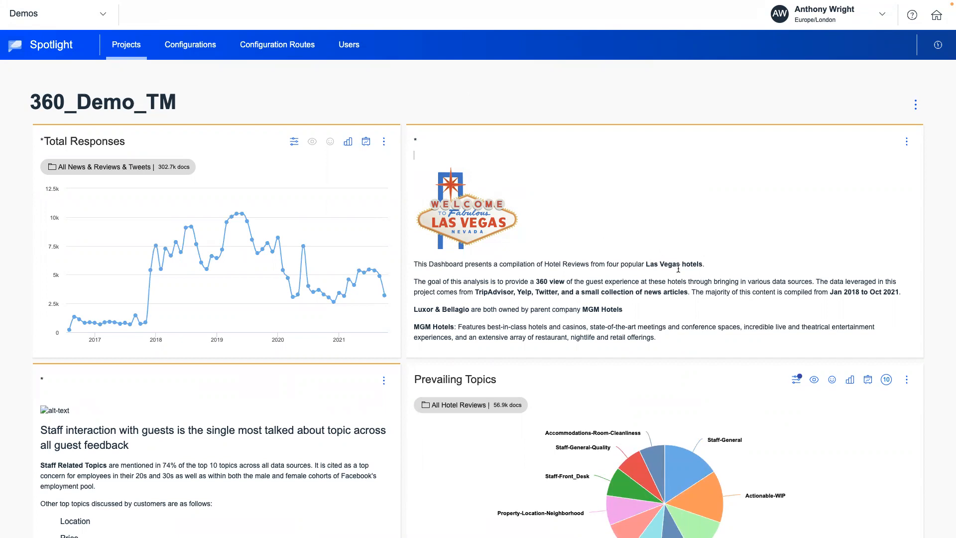
pyautogui.moveTo(516, 272)
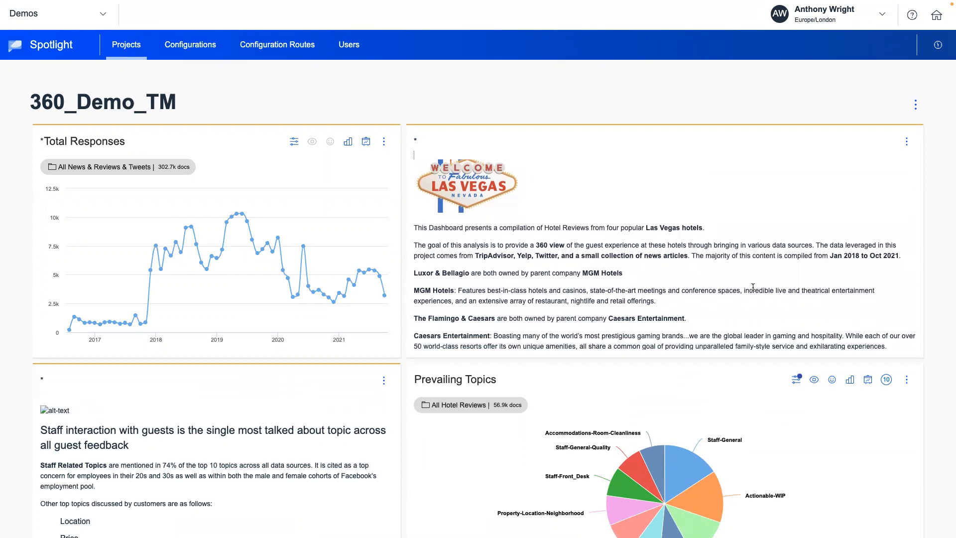
# - Scroll past Prevailing Topics to the Location sentiment, Las Vegas map and trend widgets
pyautogui.scroll(-3)
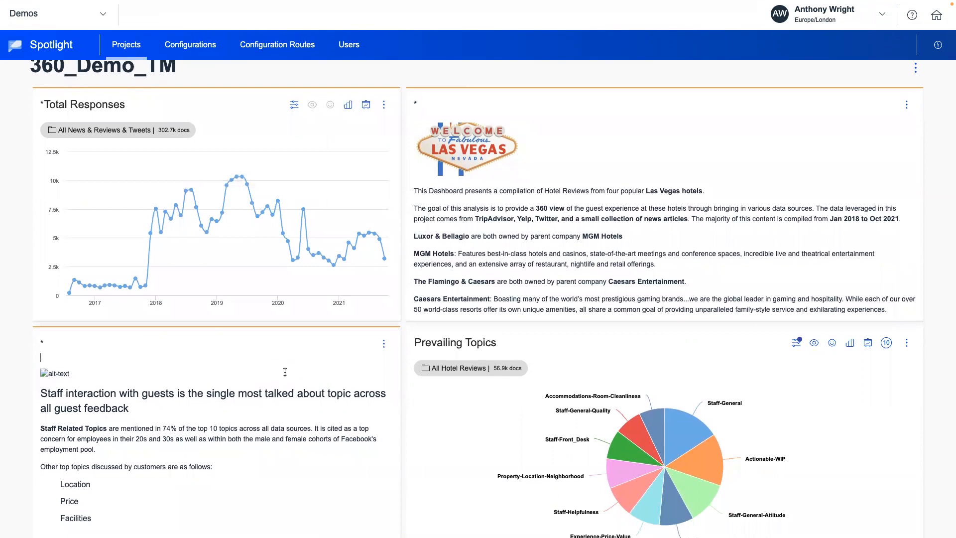
pyautogui.moveTo(175, 355)
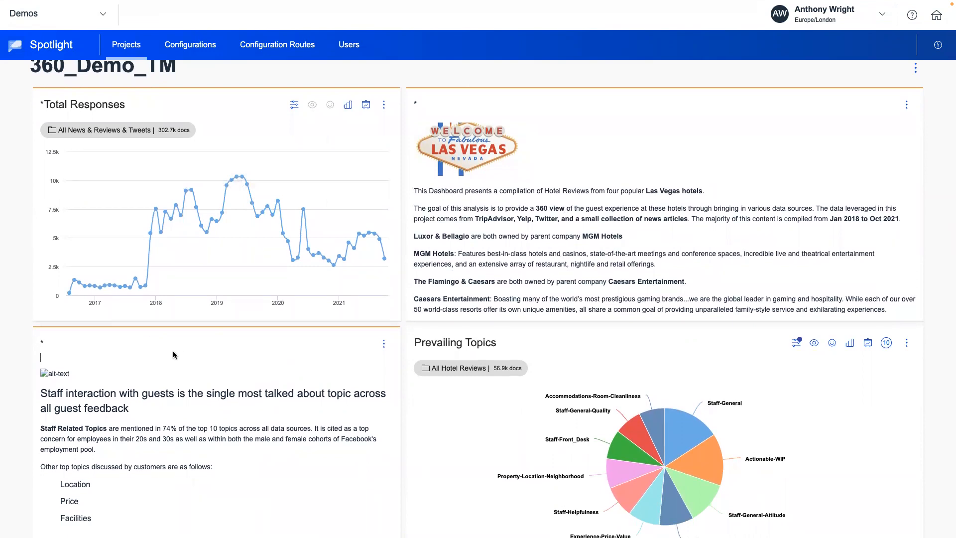
pyautogui.moveTo(369, 244)
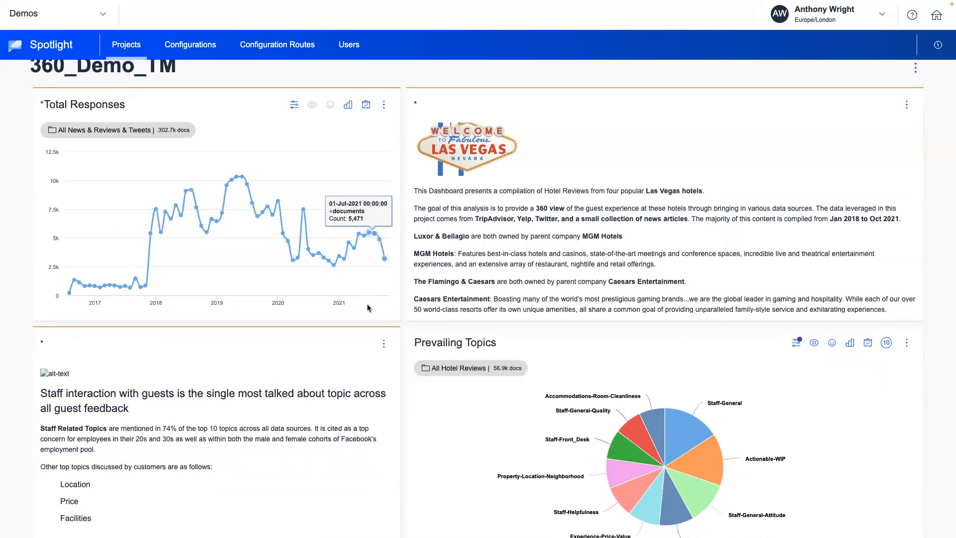
pyautogui.scroll(-3)
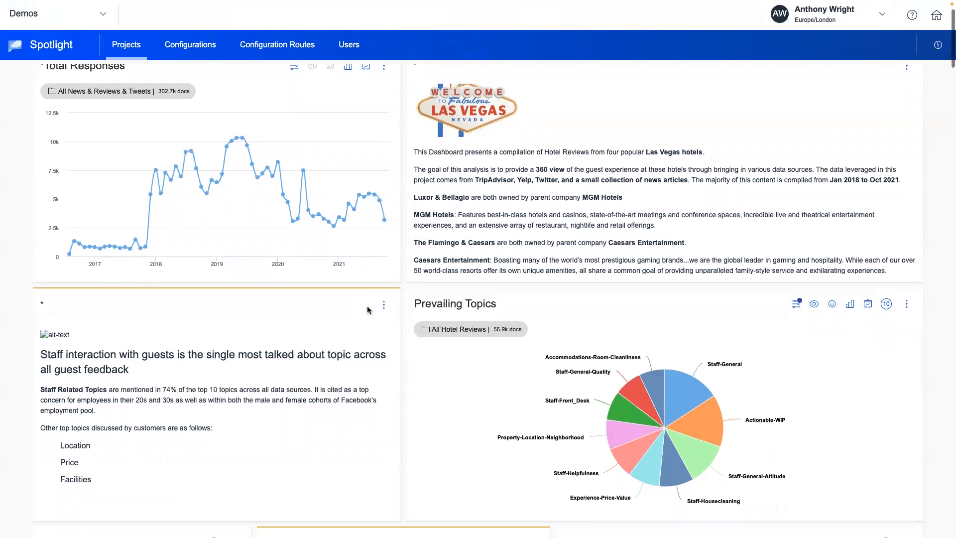
pyautogui.scroll(-3)
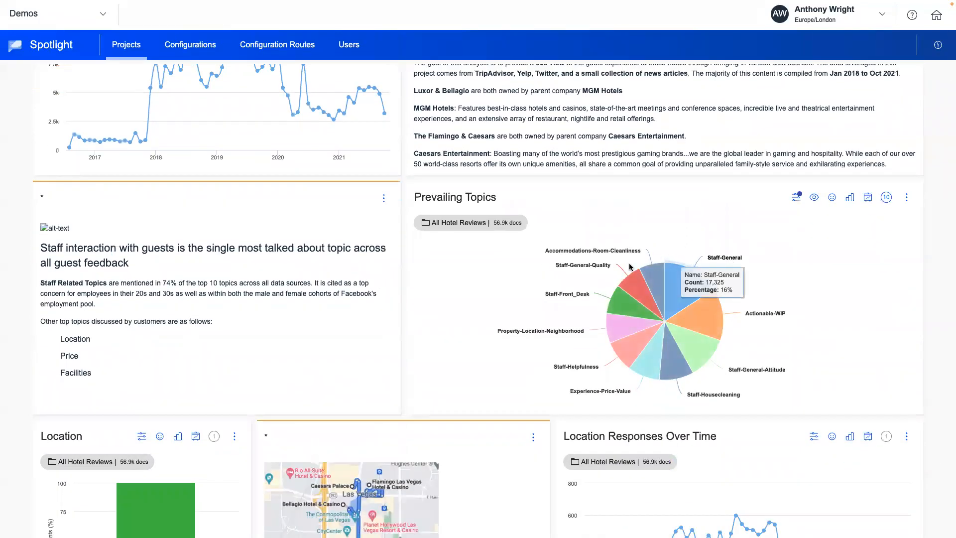
pyautogui.scroll(-3)
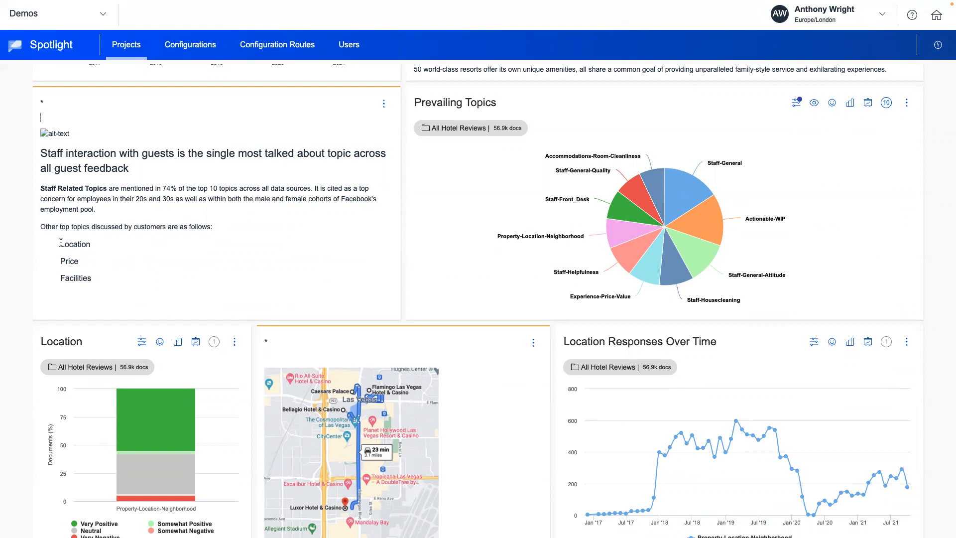
# - Scroll down to the Exploring Location notes and Location Mentions word cloud
pyautogui.scroll(-3)
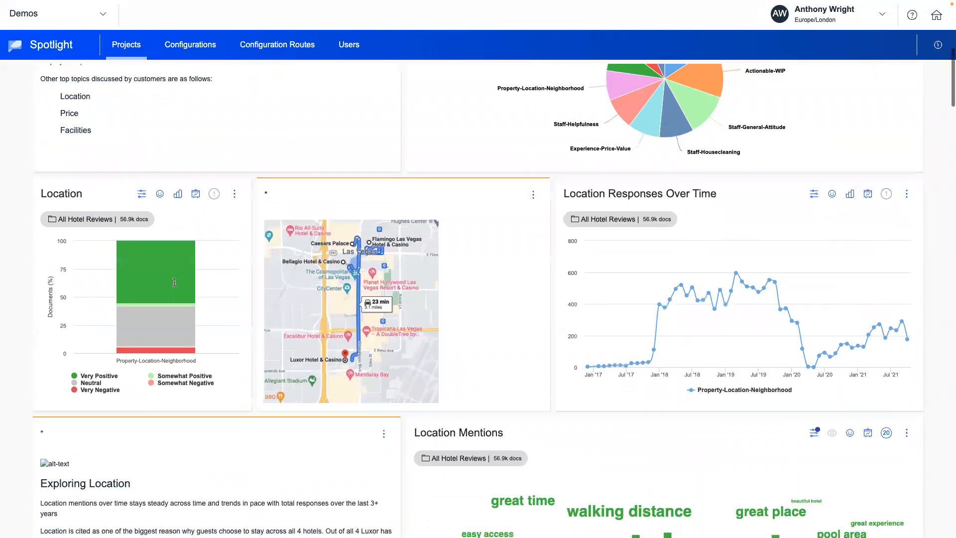
pyautogui.moveTo(174, 282)
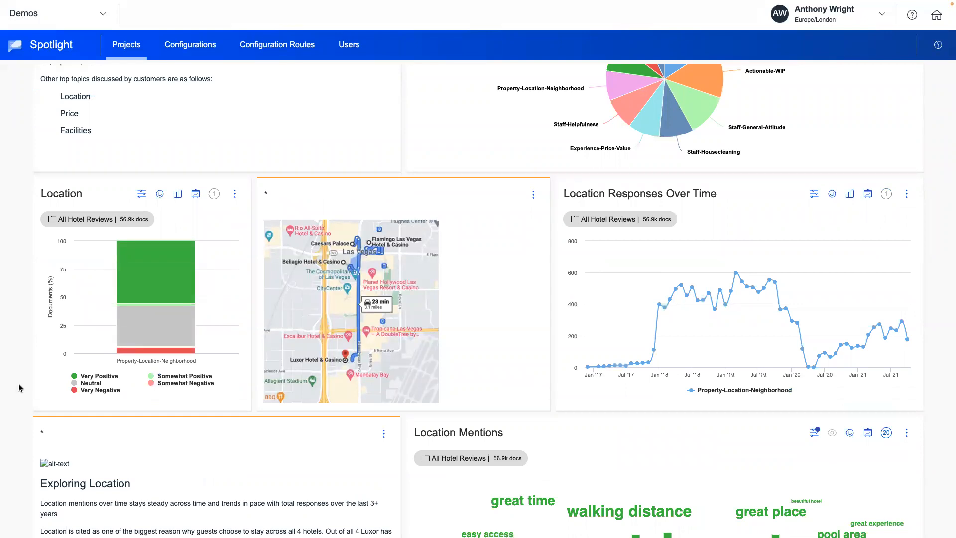
pyautogui.moveTo(197, 361)
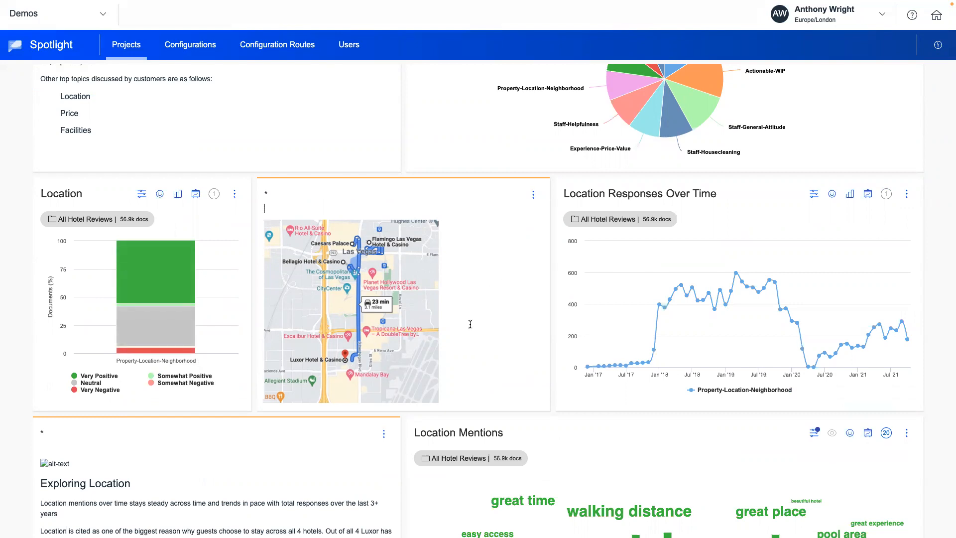
pyautogui.moveTo(502, 325)
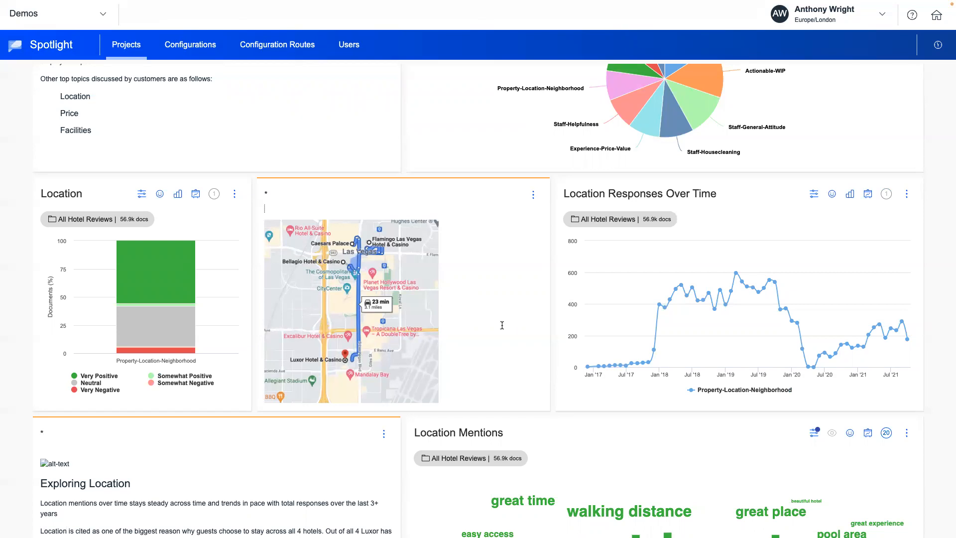
pyautogui.moveTo(488, 327)
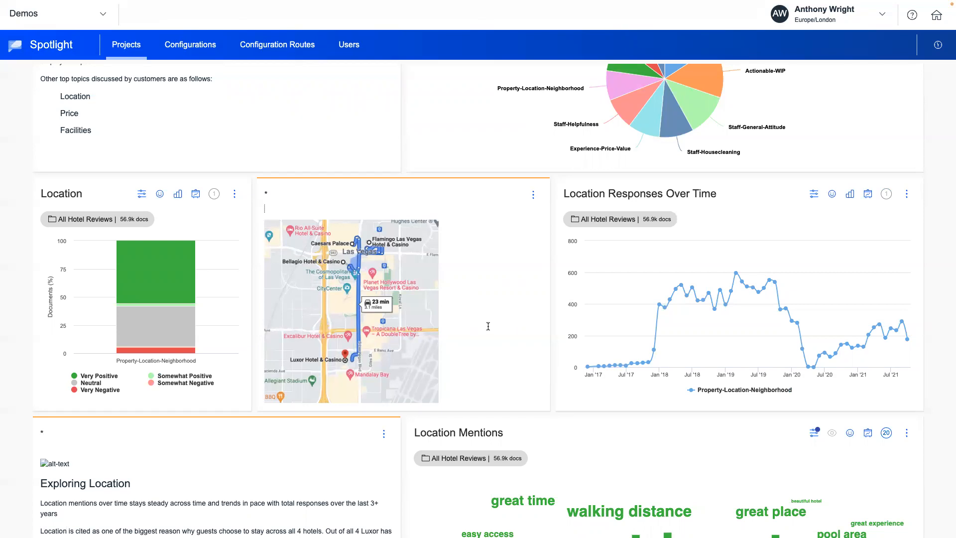
pyautogui.moveTo(879, 323)
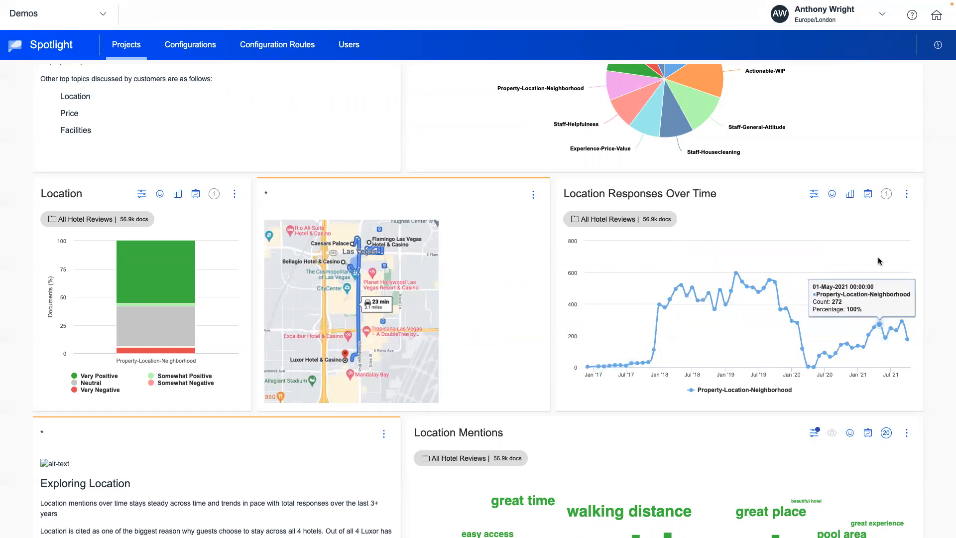
pyautogui.scroll(-3)
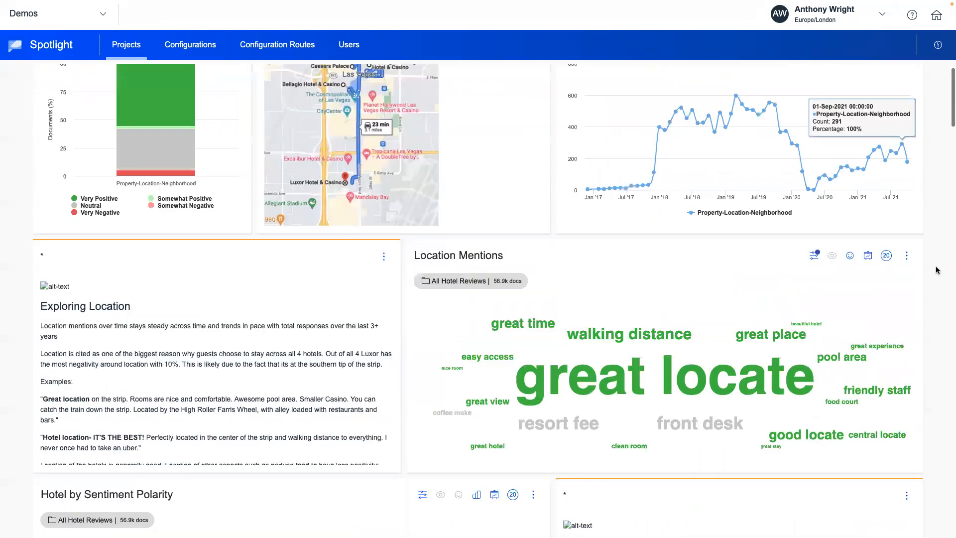
pyautogui.scroll(-3)
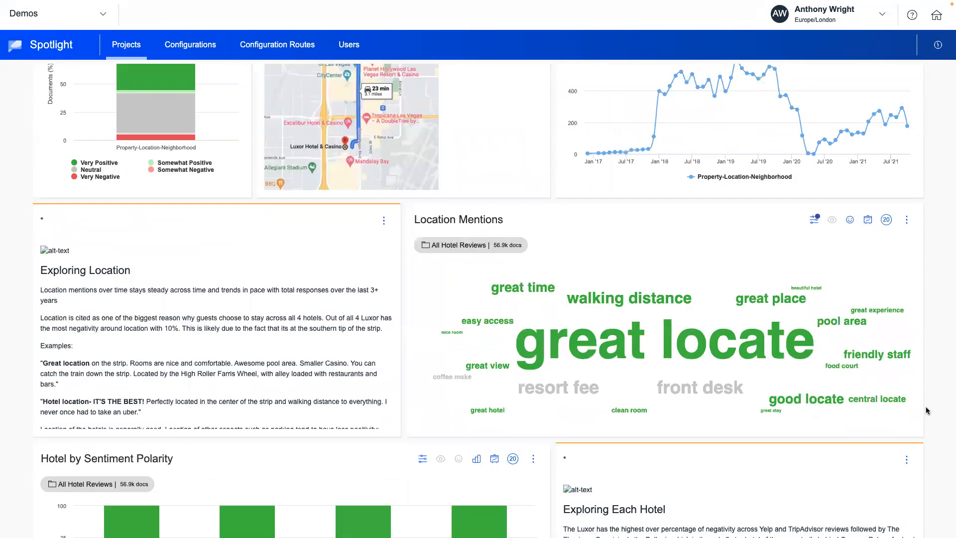
pyautogui.scroll(-3)
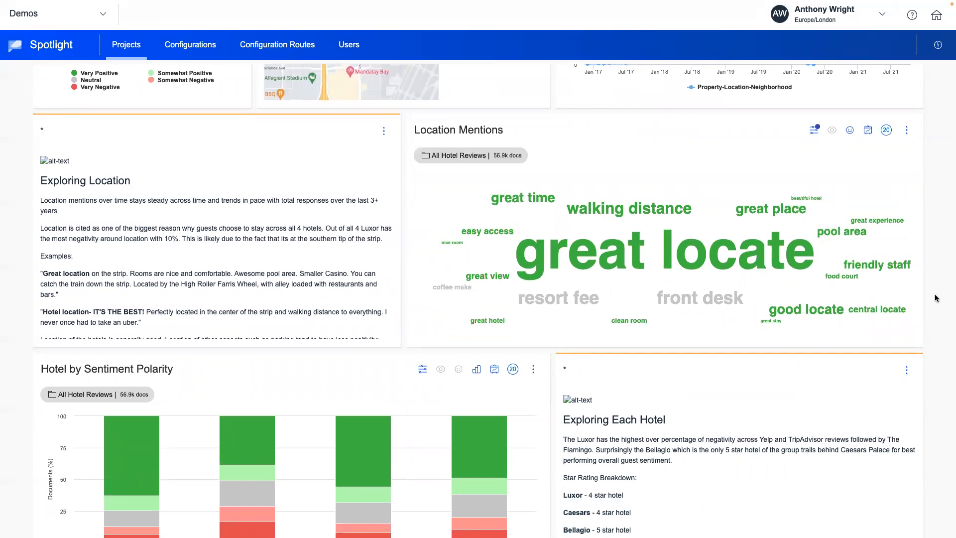
# - Scroll through the hotel sentiment and star-rating charts to Topics by Sentiment Polarity
pyautogui.scroll(-3)
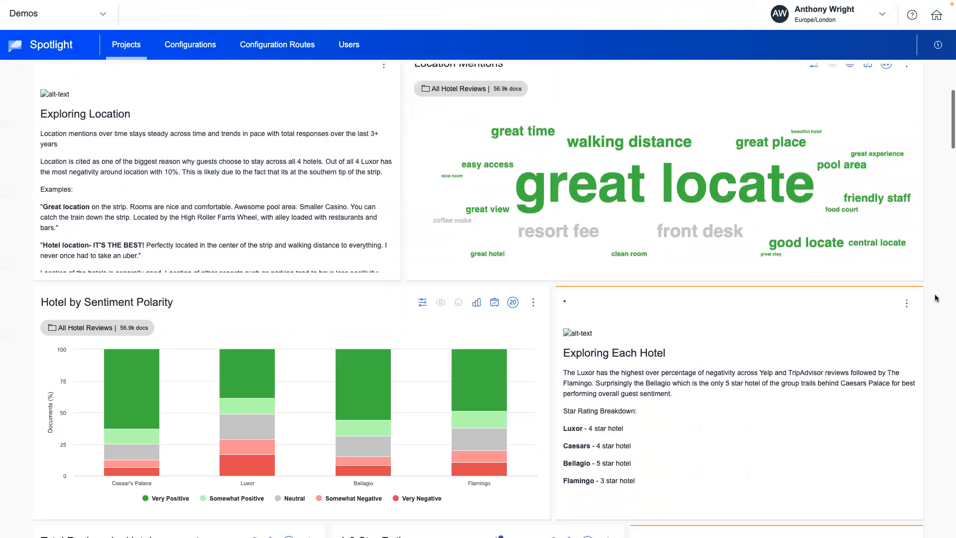
pyautogui.scroll(-3)
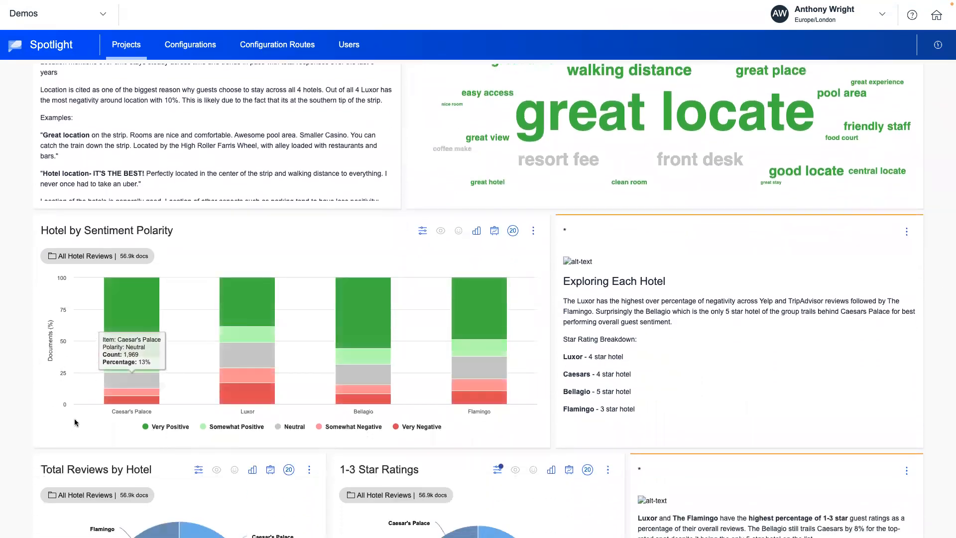
pyautogui.moveTo(123, 429)
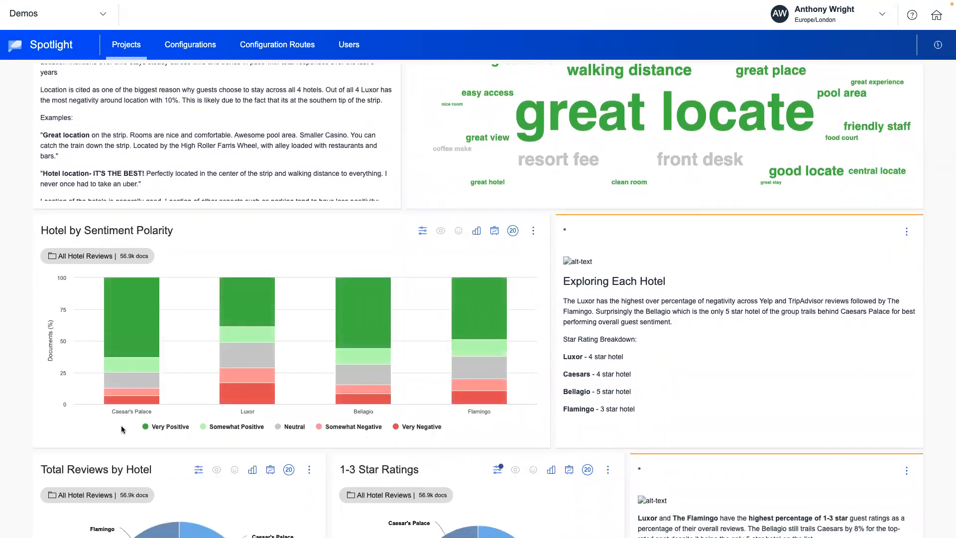
pyautogui.moveTo(213, 247)
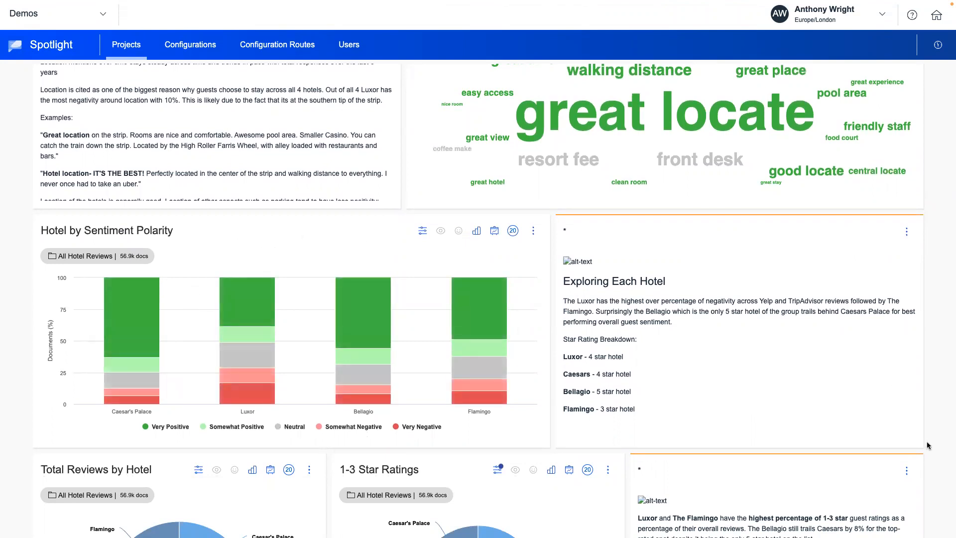
pyautogui.scroll(-3)
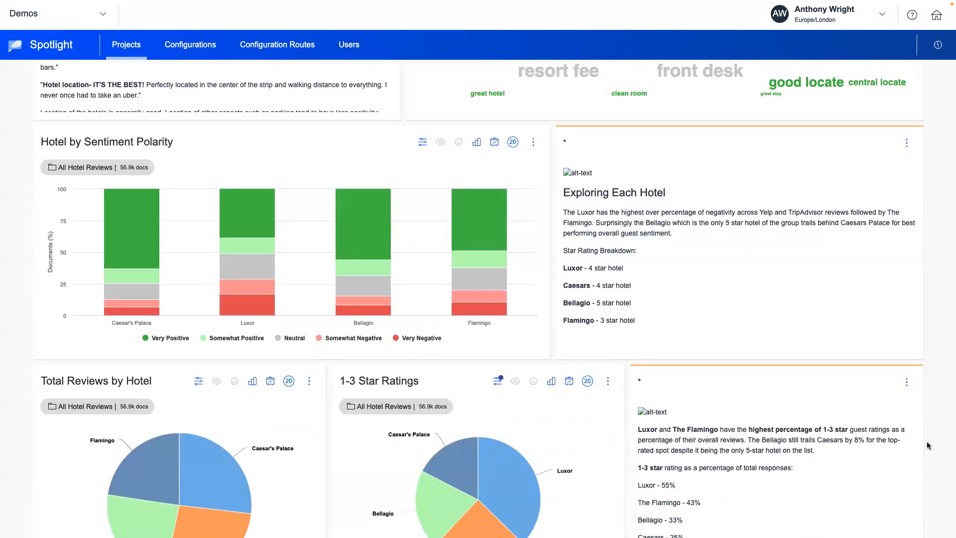
pyautogui.scroll(-3)
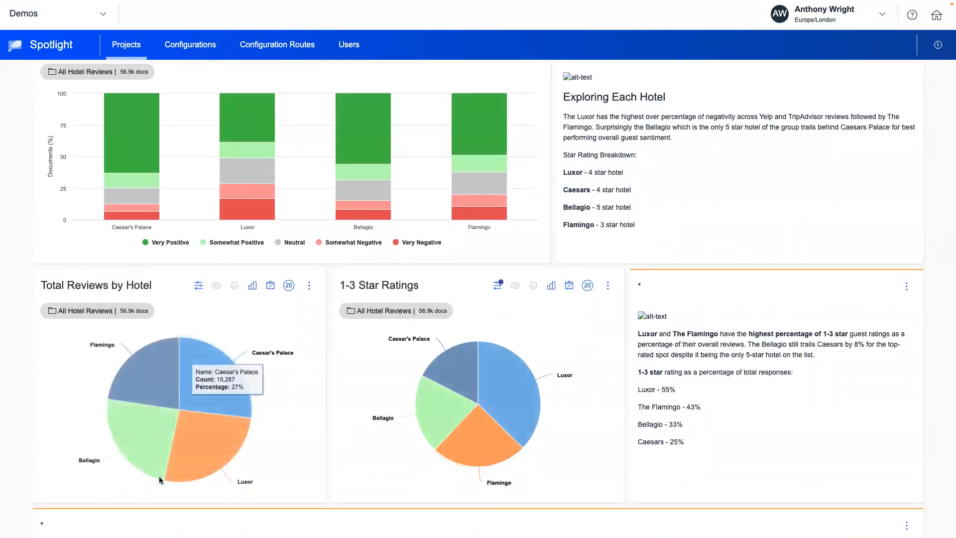
pyautogui.moveTo(280, 466)
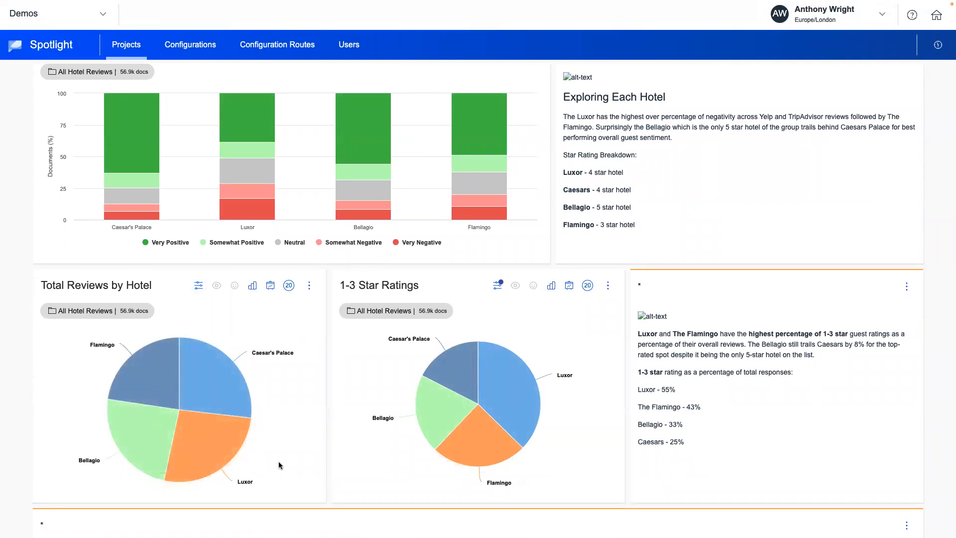
pyautogui.moveTo(378, 374)
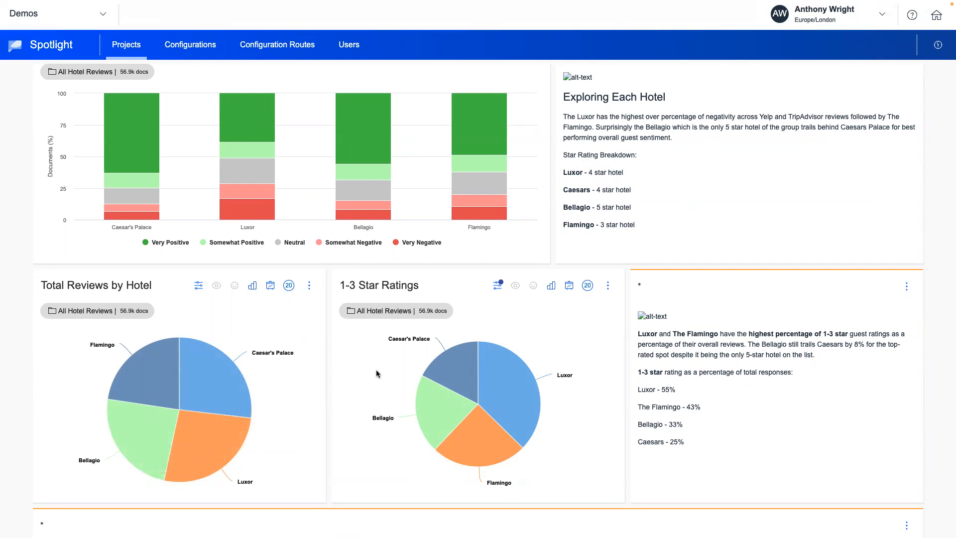
pyautogui.click(639, 300)
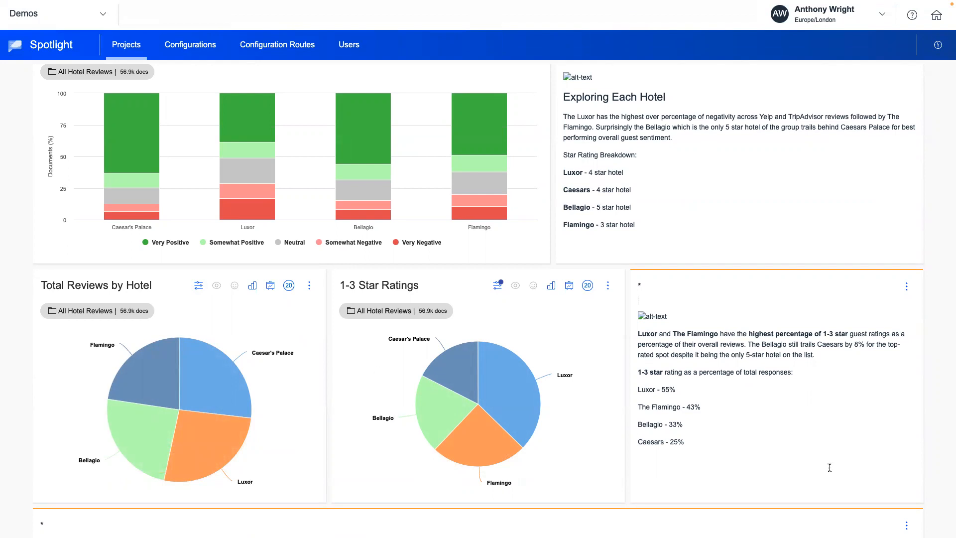
pyautogui.scroll(-3)
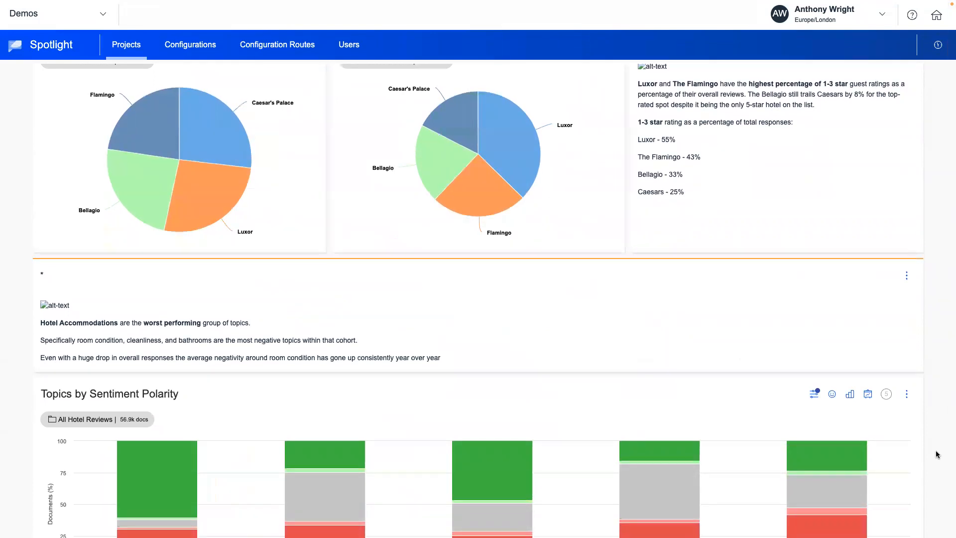
# - Scroll past Topics Sentiment vs Volume to the Covid news, Query × Themes table and Covid Mentions
pyautogui.scroll(-3)
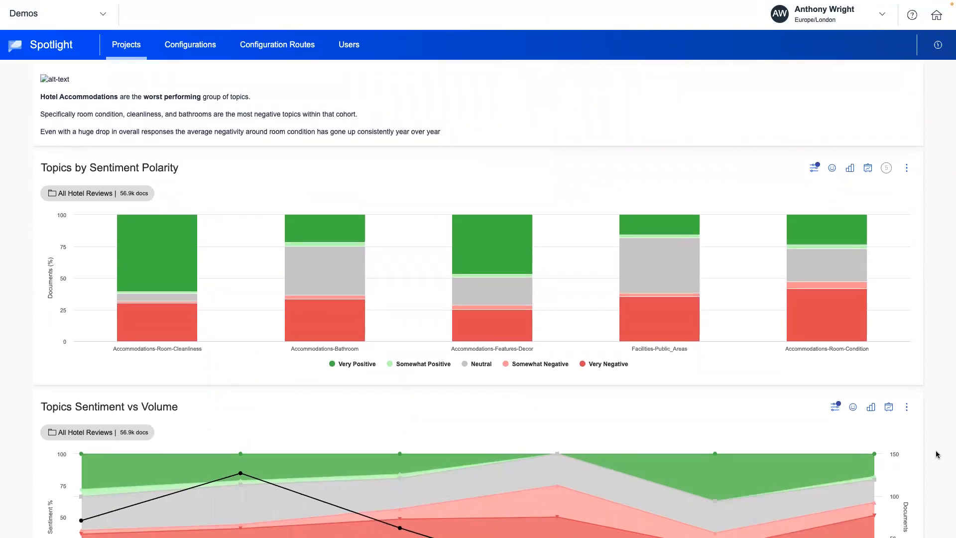
pyautogui.scroll(-3)
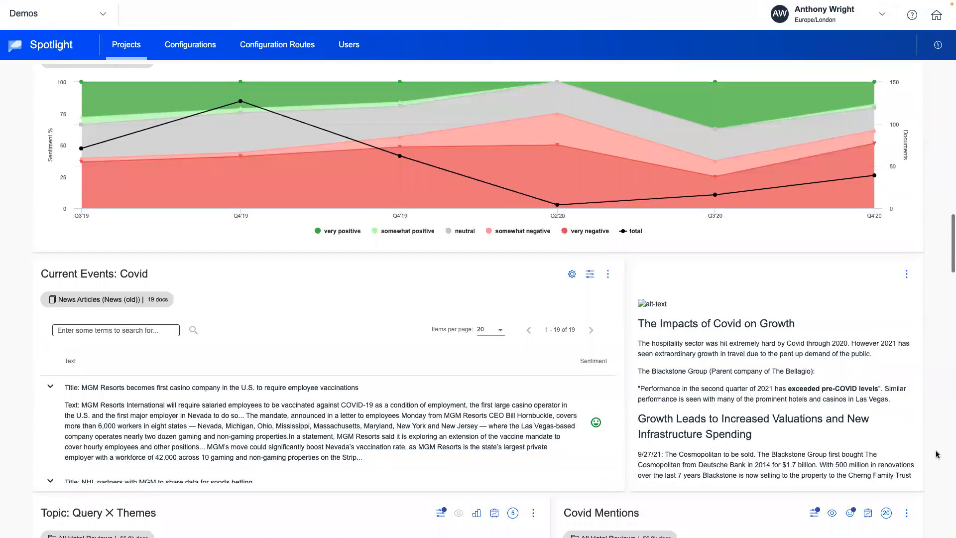
pyautogui.scroll(-3)
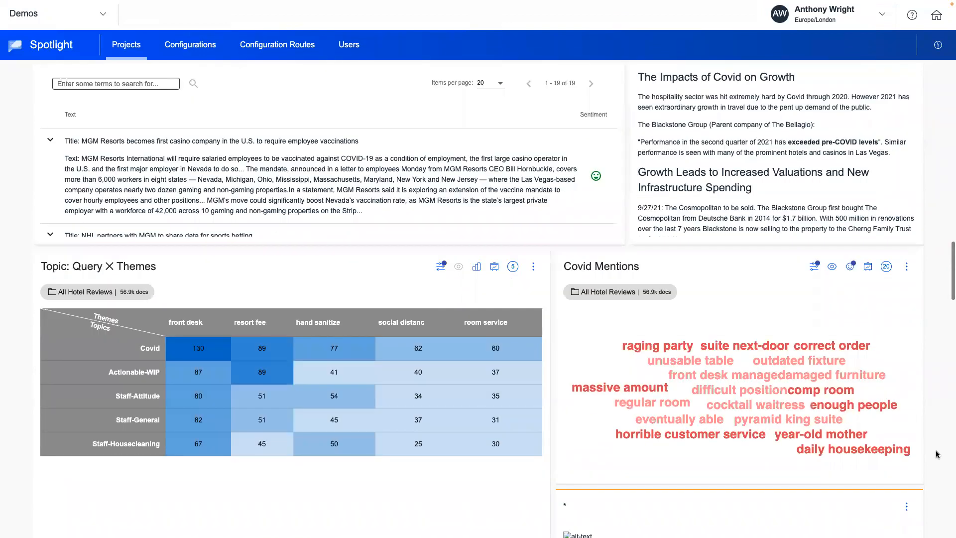